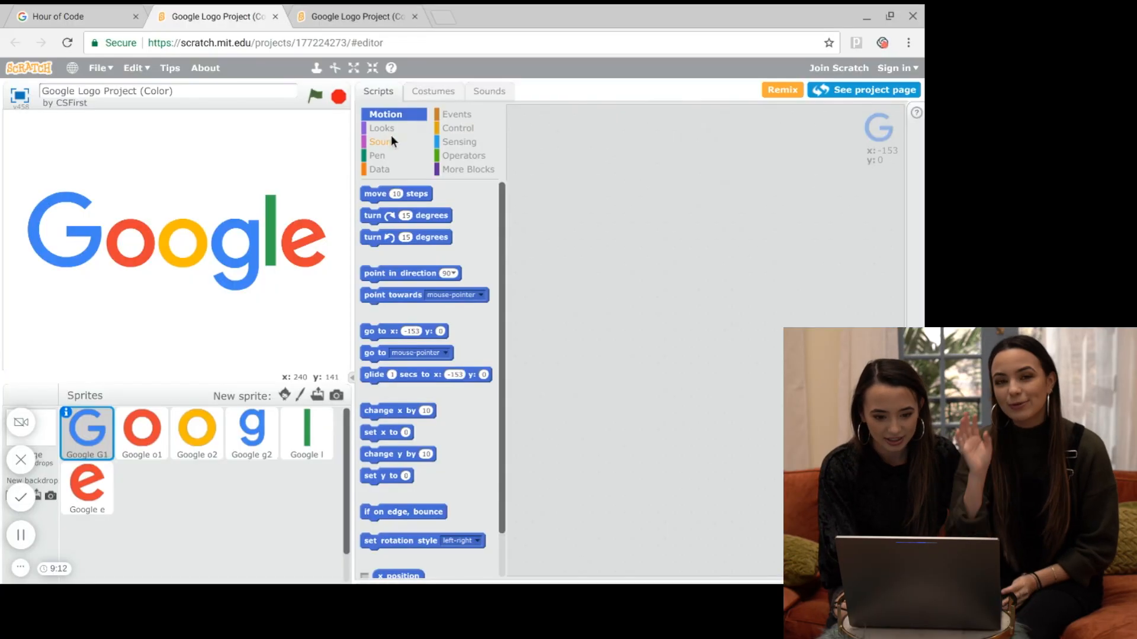
{"action": "mouse_move", "coordinate": [385, 128]}
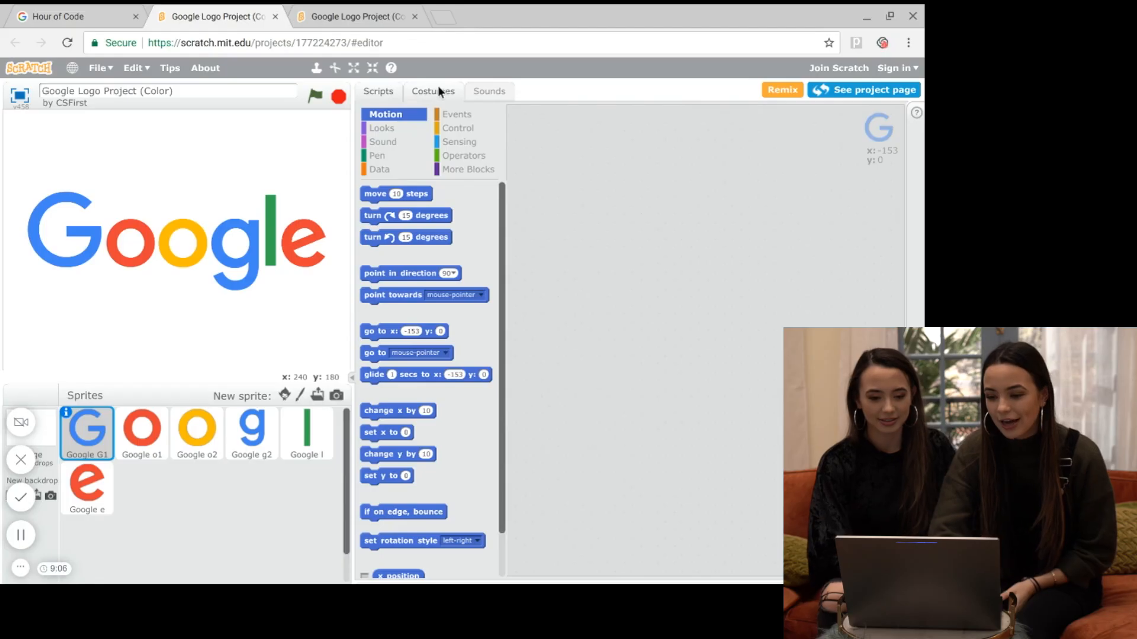
Step: Visit the Sounds tab, return to Scripts and show the Looks blocks for the G sprite
{"action": "left_click", "coordinate": [488, 91]}
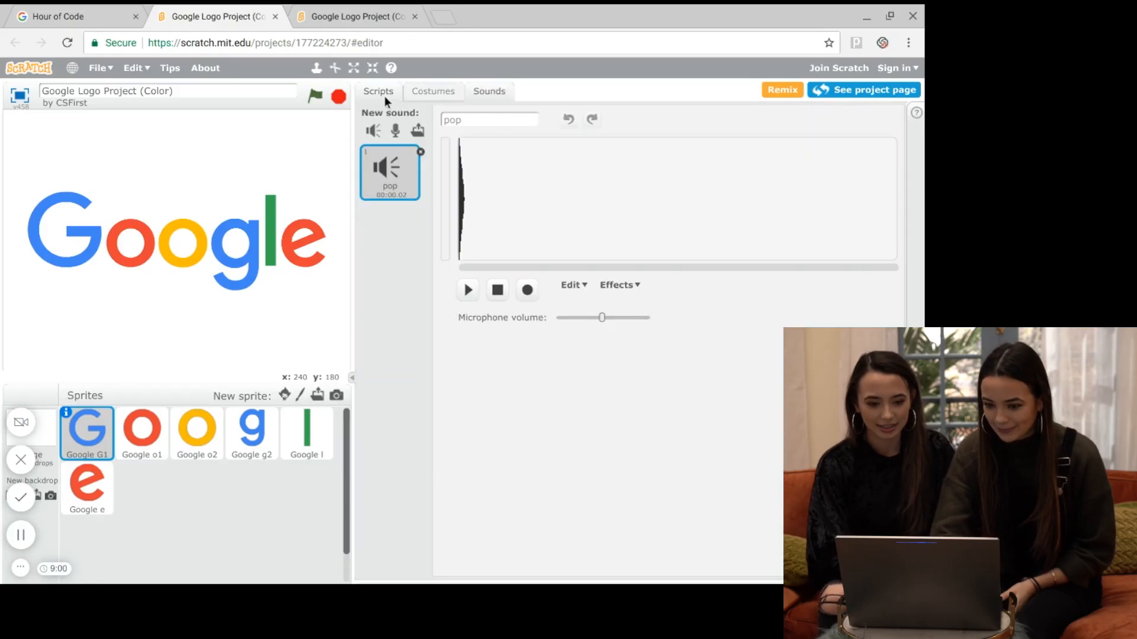
{"action": "left_click", "coordinate": [378, 91]}
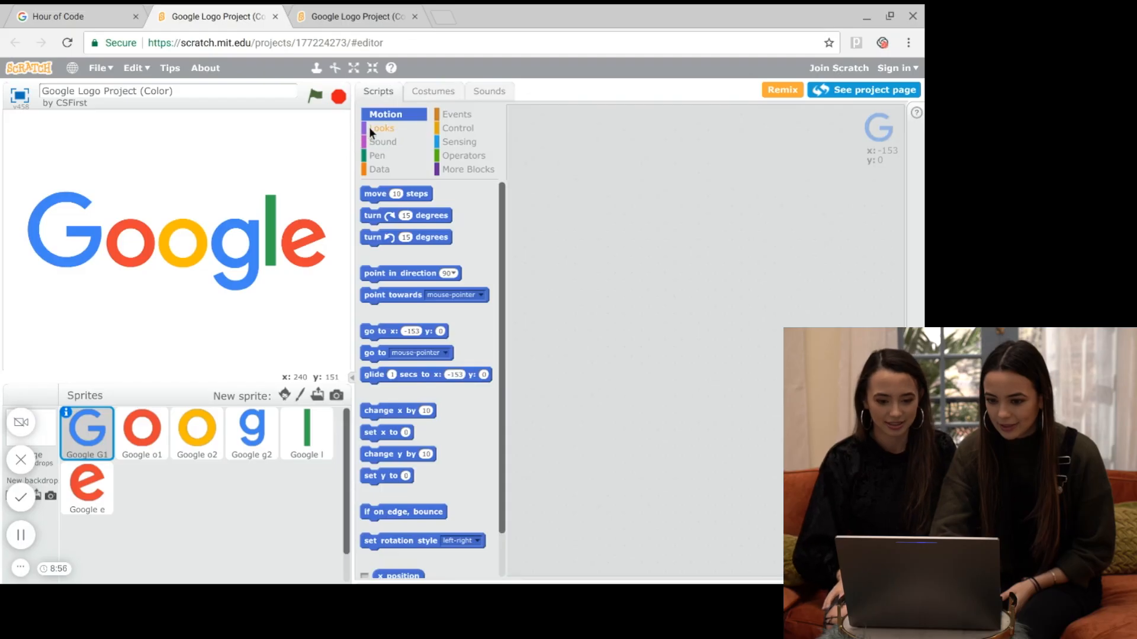
{"action": "left_click", "coordinate": [384, 128]}
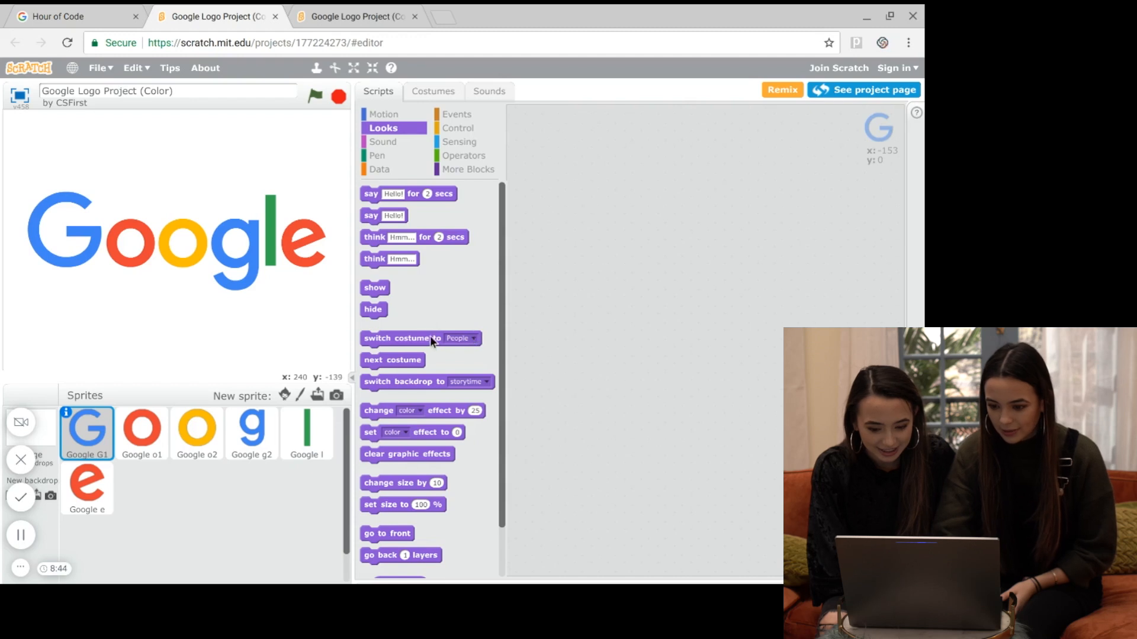
{"action": "left_click", "coordinate": [462, 337]}
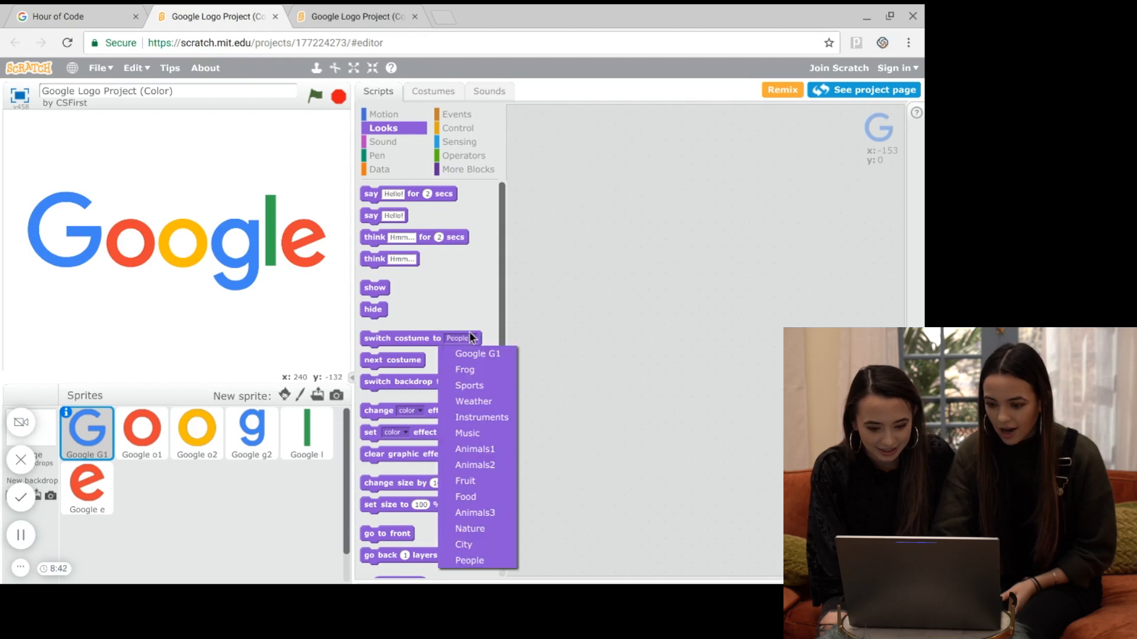
{"action": "left_click", "coordinate": [464, 369]}
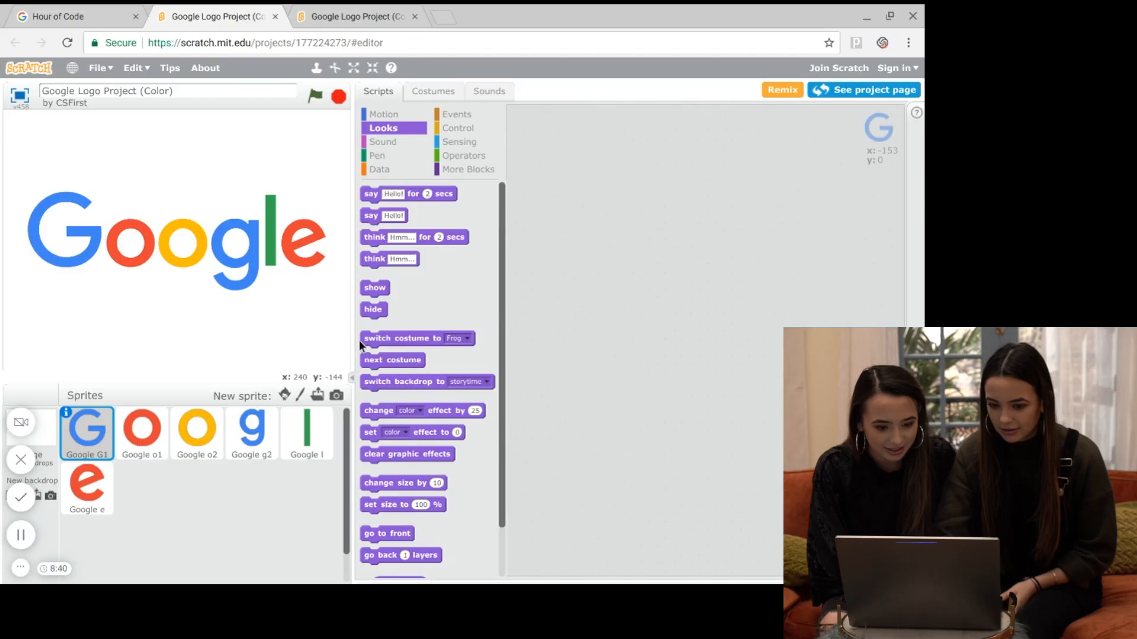
{"action": "left_click", "coordinate": [403, 337]}
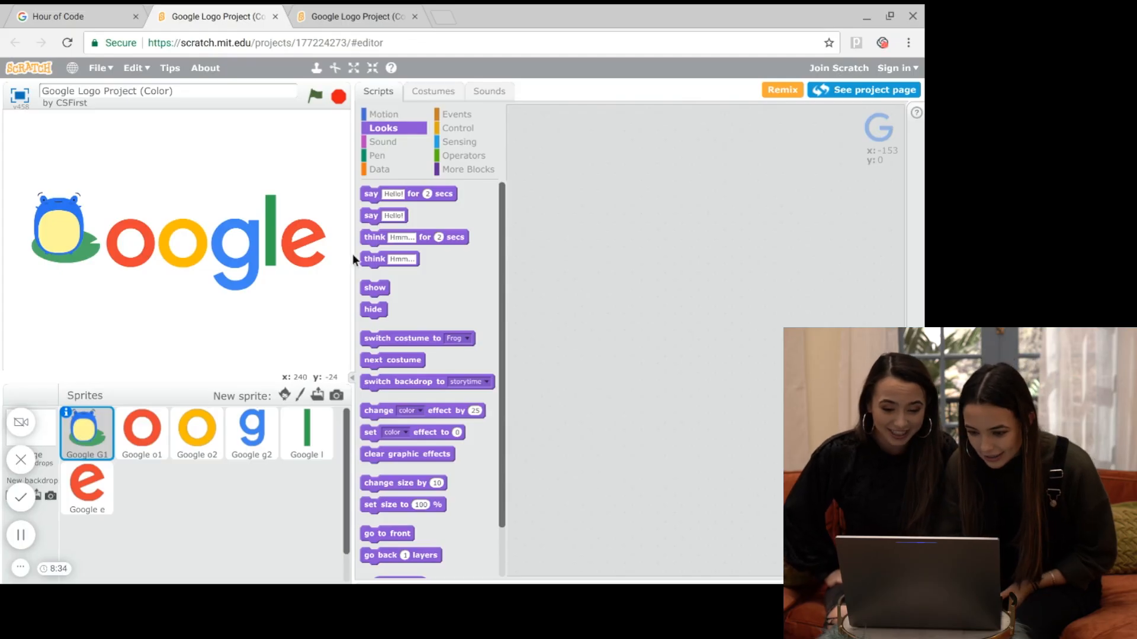
{"action": "left_click", "coordinate": [458, 337]}
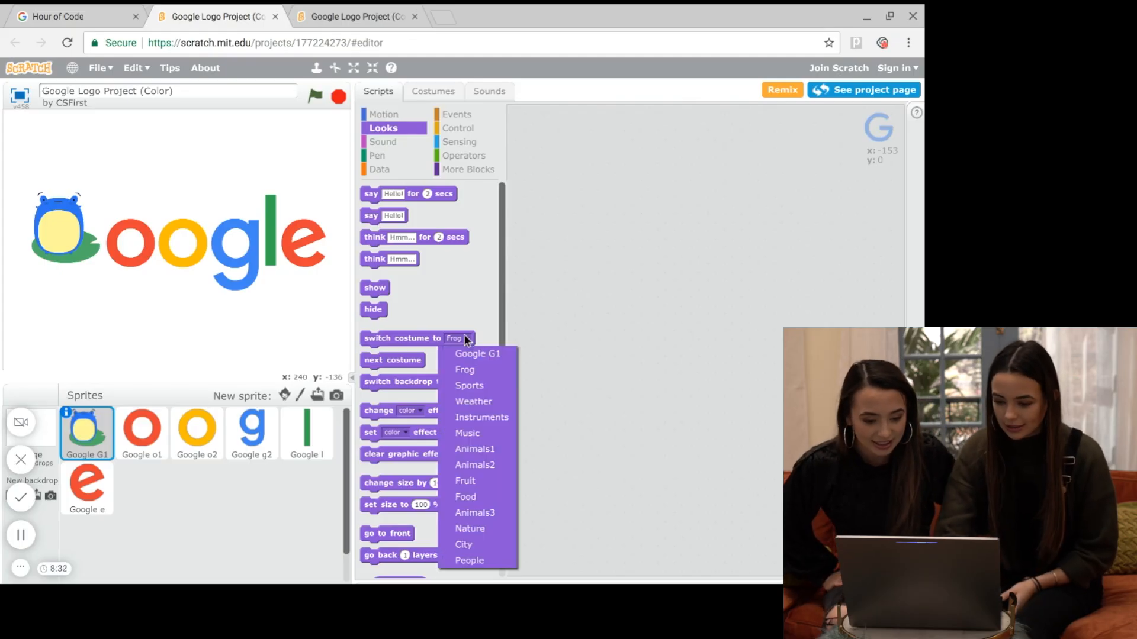
{"action": "left_click", "coordinate": [465, 496]}
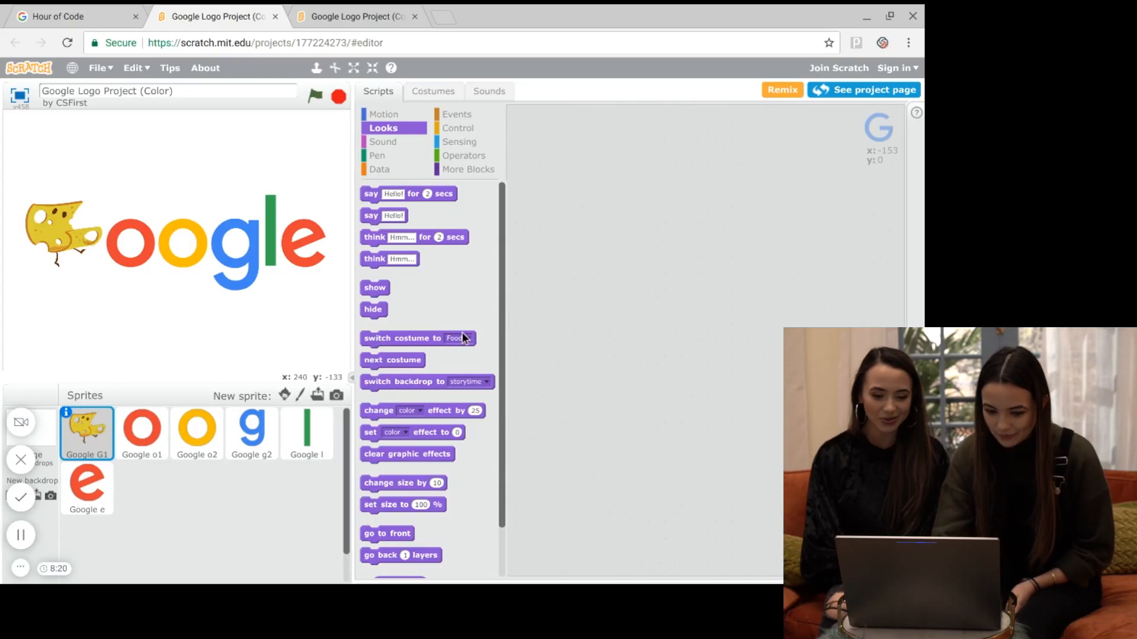
{"action": "left_click", "coordinate": [457, 338]}
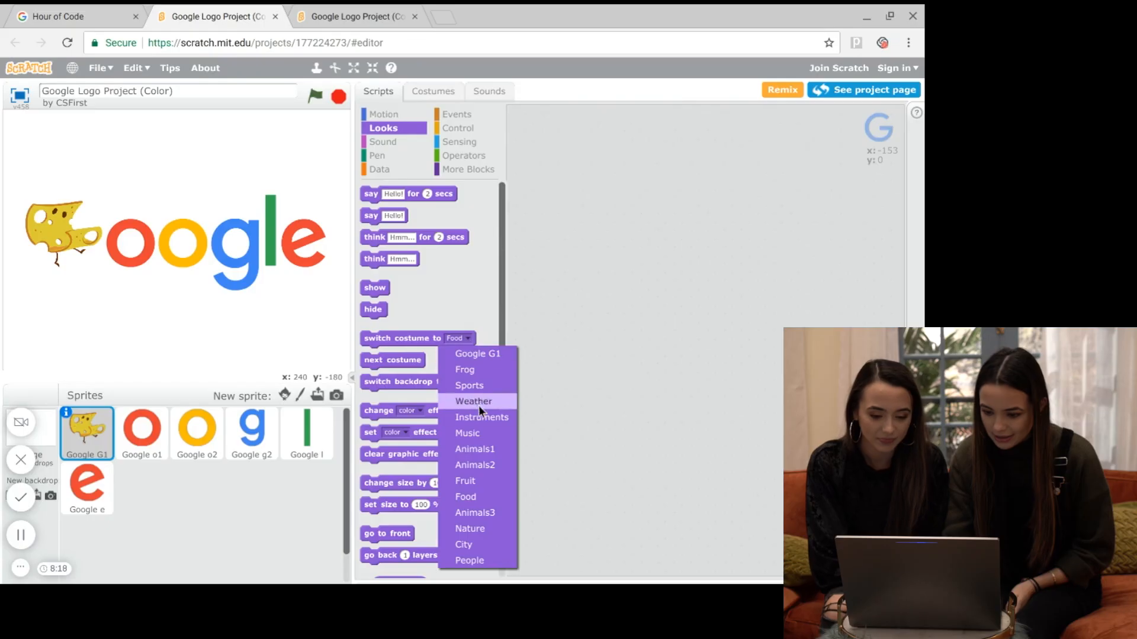
{"action": "left_click", "coordinate": [474, 513]}
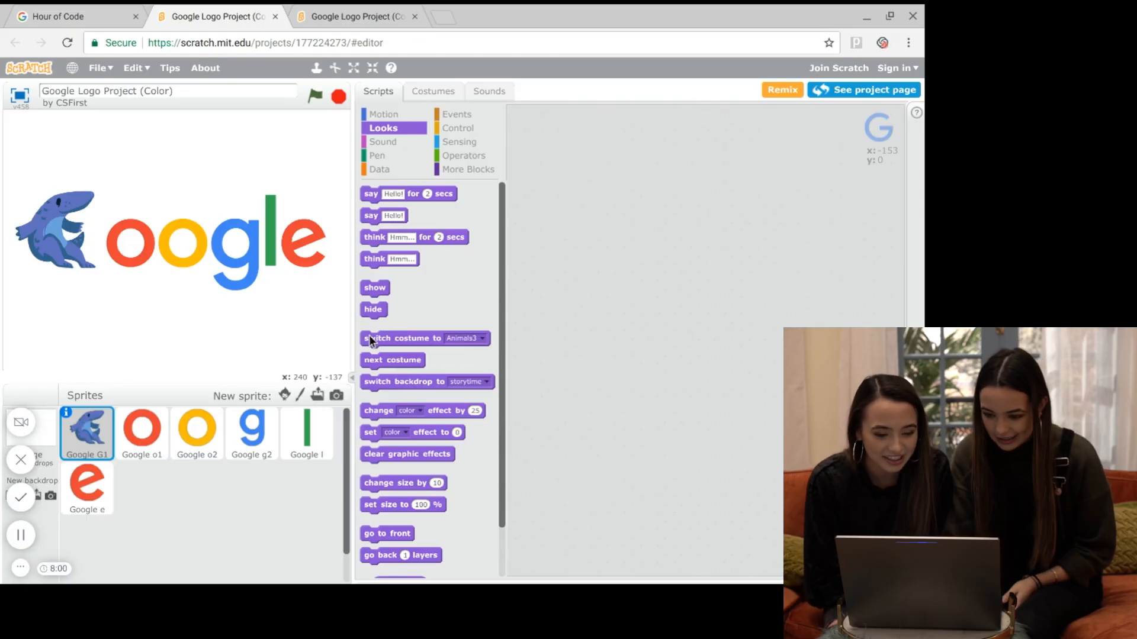
{"action": "left_click", "coordinate": [467, 338]}
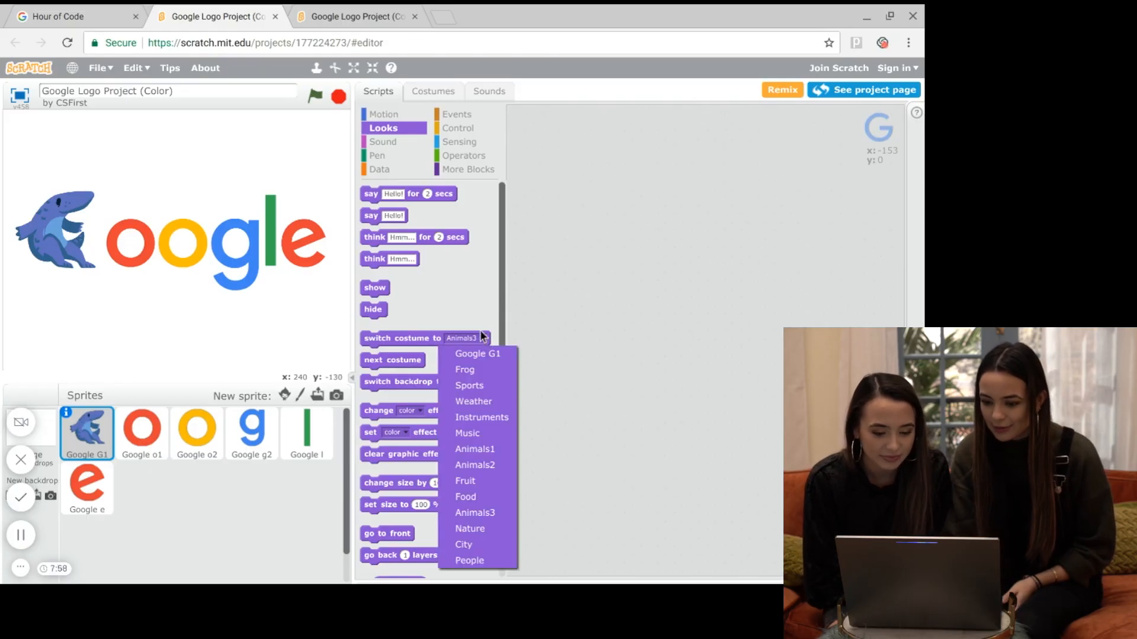
{"action": "left_click", "coordinate": [478, 354]}
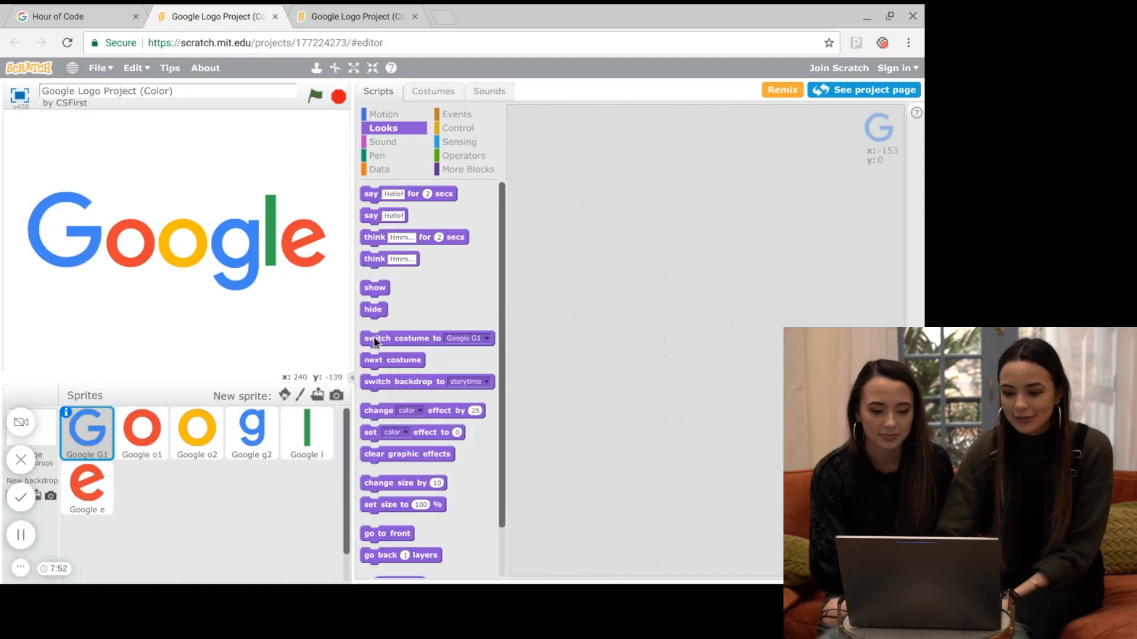
{"action": "mouse_move", "coordinate": [144, 249]}
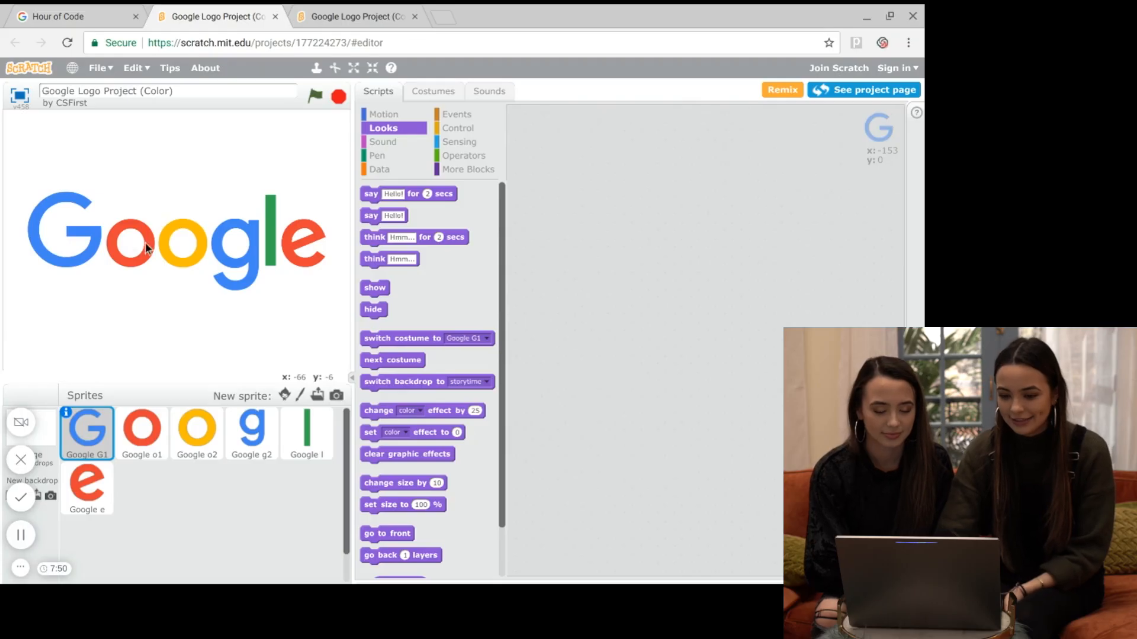
{"action": "mouse_move", "coordinate": [206, 241]}
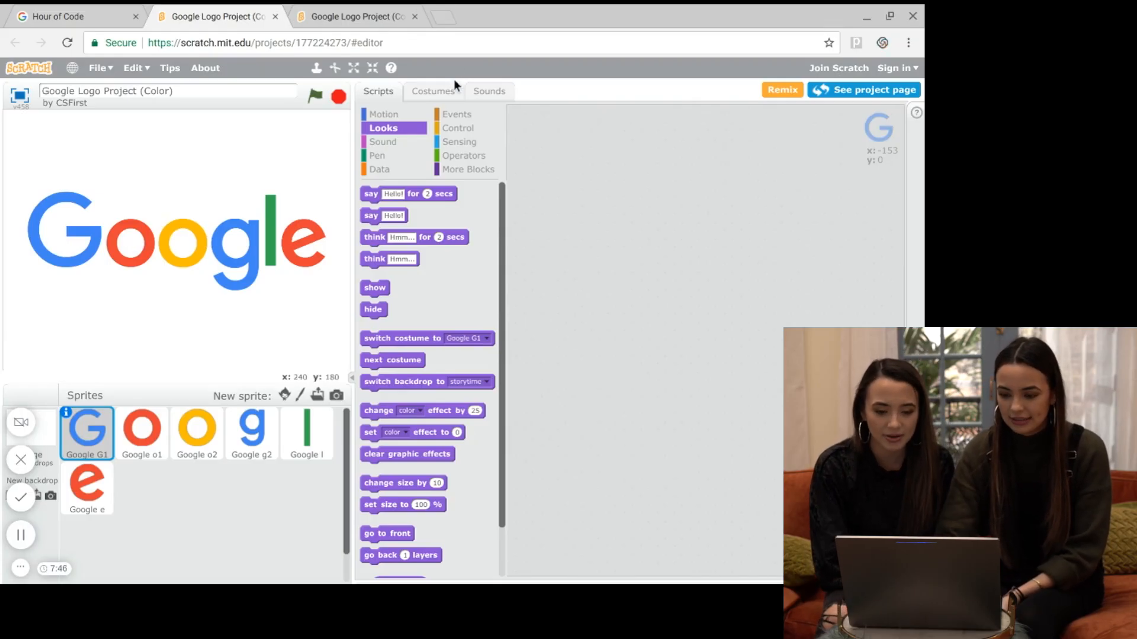
Step: Try the Frog, Sports2 and Animals1 costumes on the first o sprite
{"action": "left_click", "coordinate": [434, 91]}
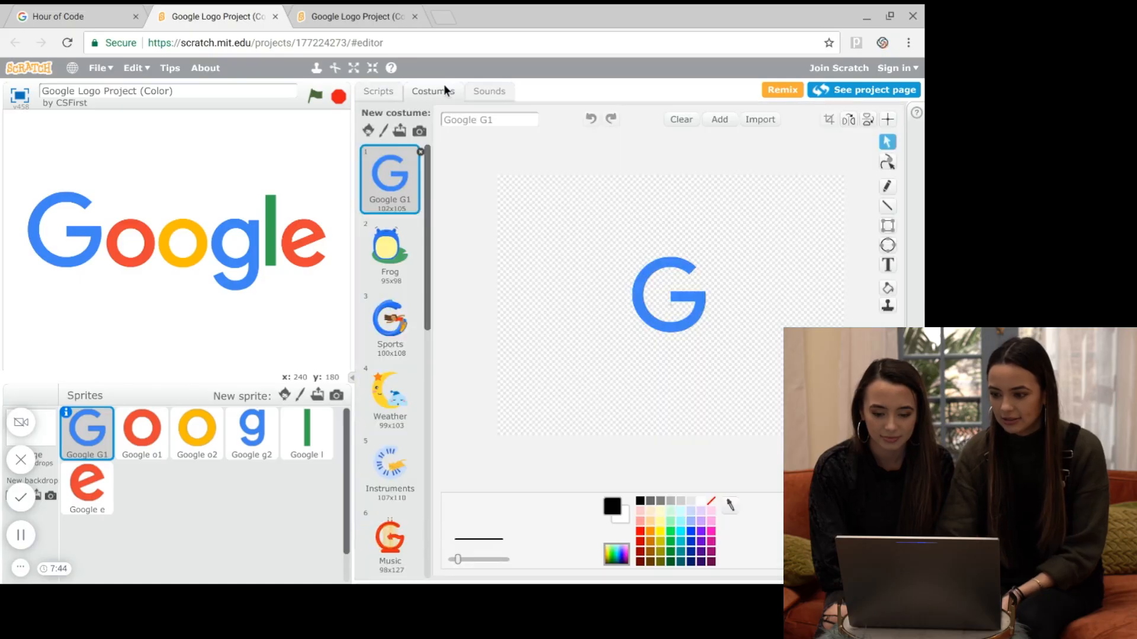
{"action": "mouse_move", "coordinate": [834, 153]}
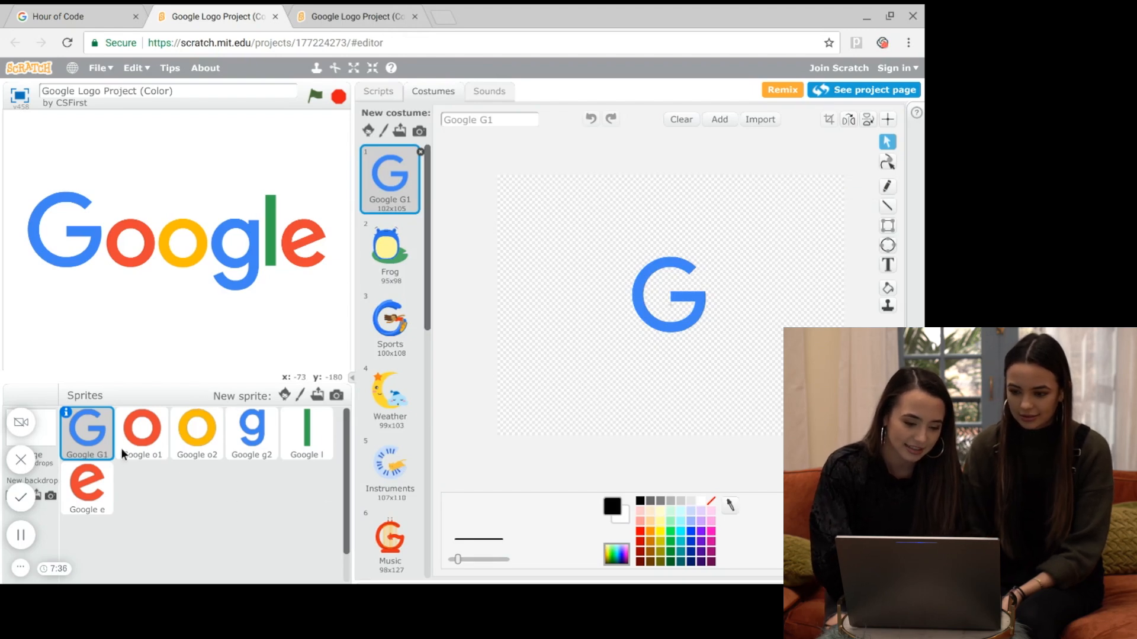
{"action": "left_click", "coordinate": [142, 433]}
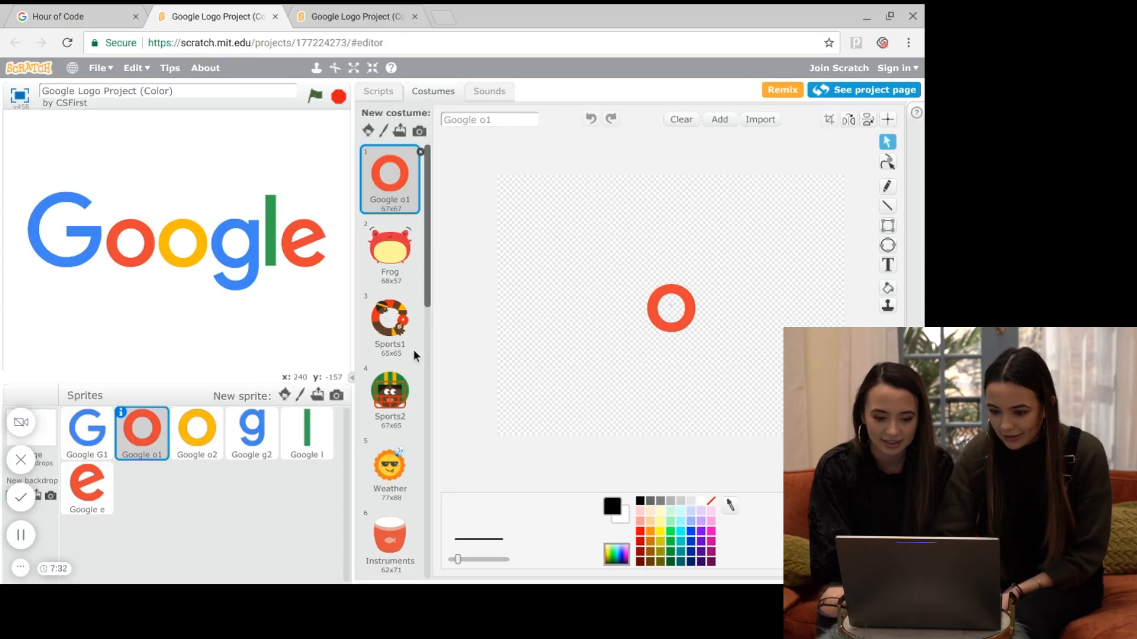
{"action": "left_click", "coordinate": [389, 251]}
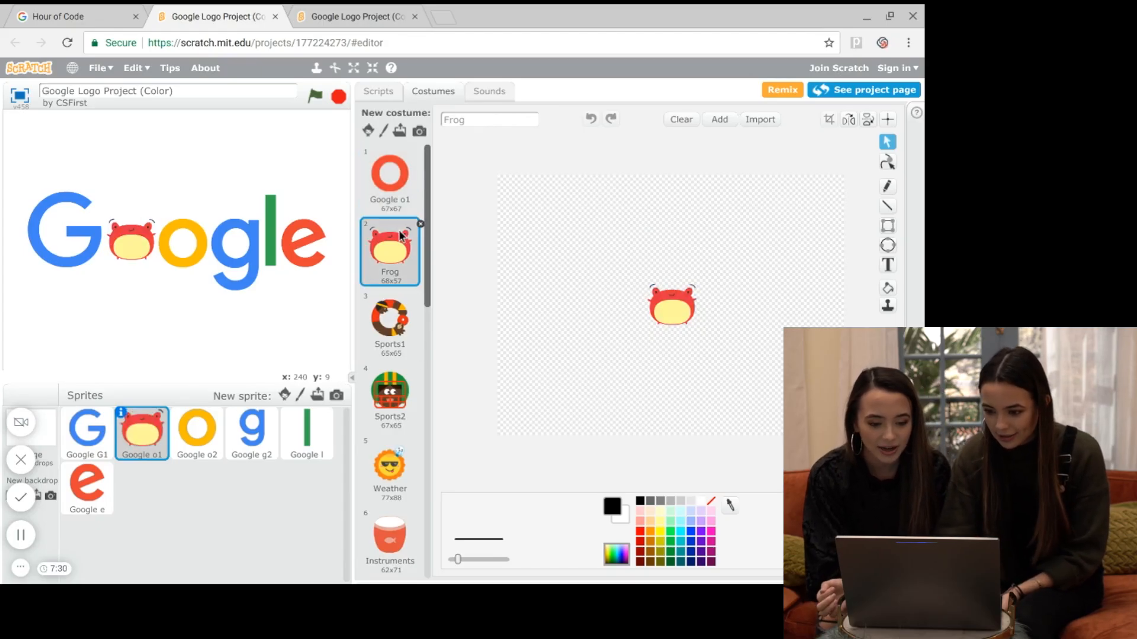
{"action": "left_click", "coordinate": [390, 395]}
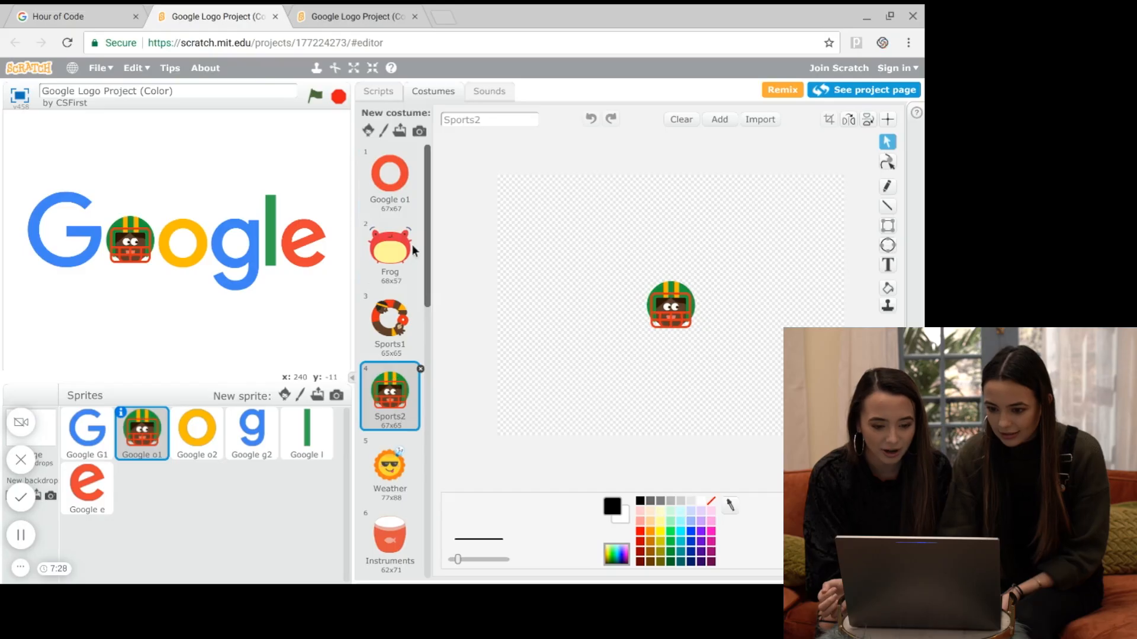
{"action": "scroll", "scroll_direction": "down", "scroll_amount": 3}
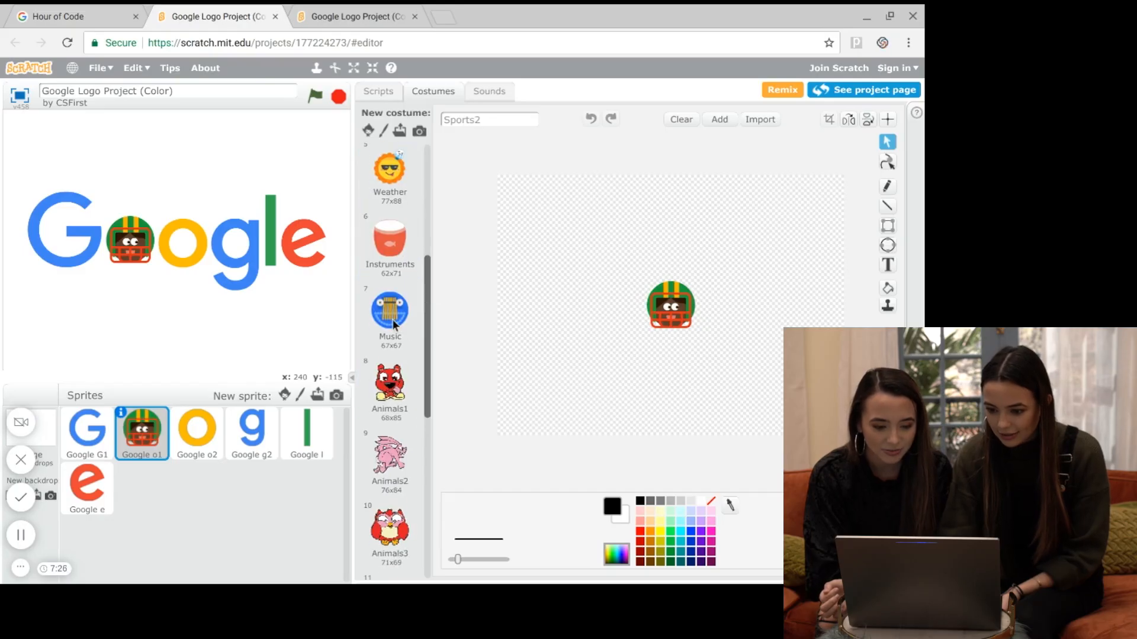
{"action": "left_click", "coordinate": [390, 388]}
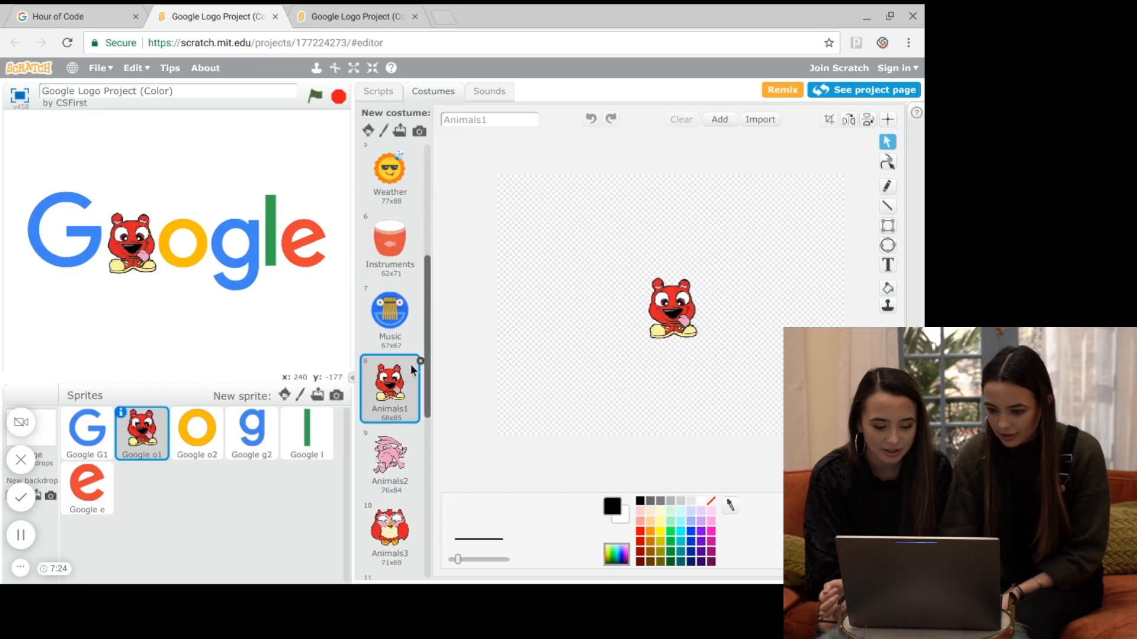
{"action": "left_click", "coordinate": [390, 461]}
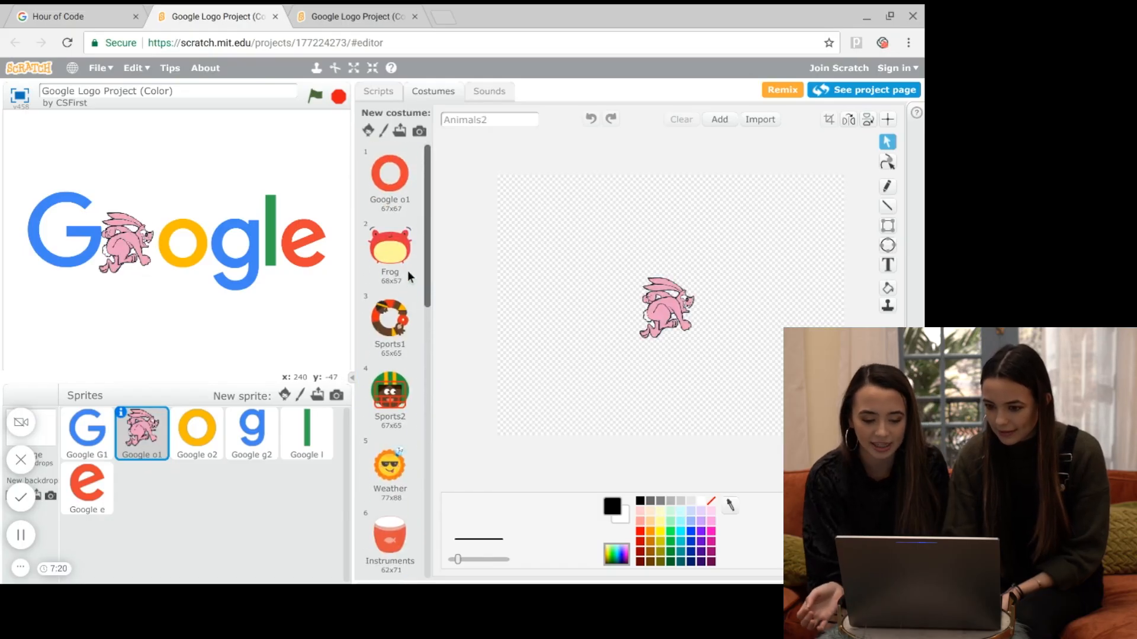
Step: Restore the first o to its red Google o1 ring costume and select the G letter
{"action": "left_click", "coordinate": [390, 174]}
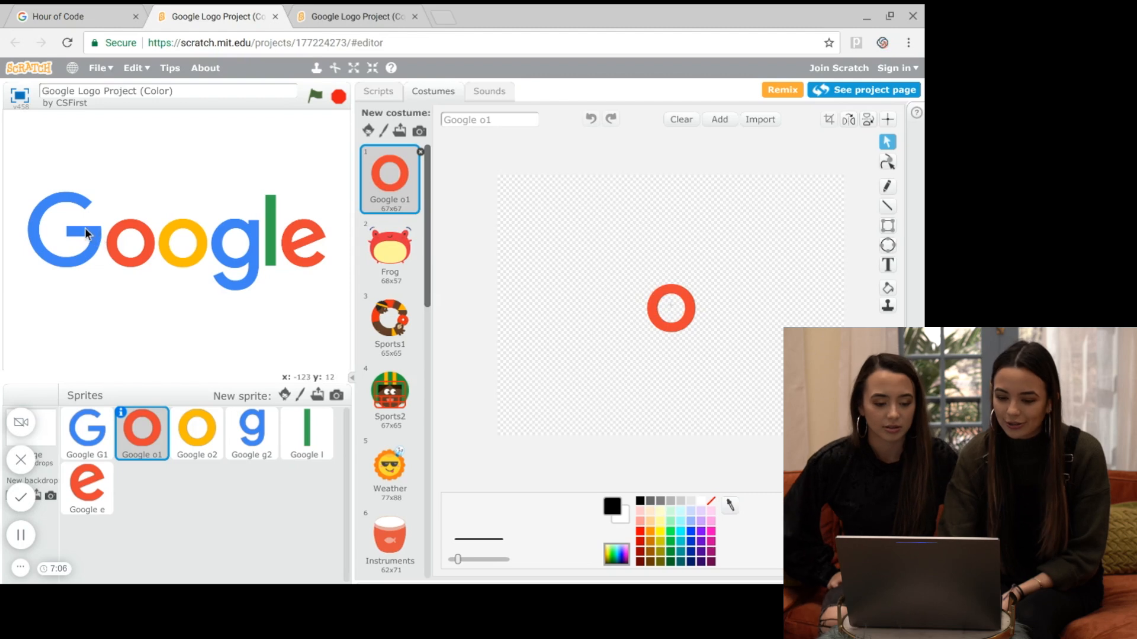
{"action": "left_click", "coordinate": [87, 434]}
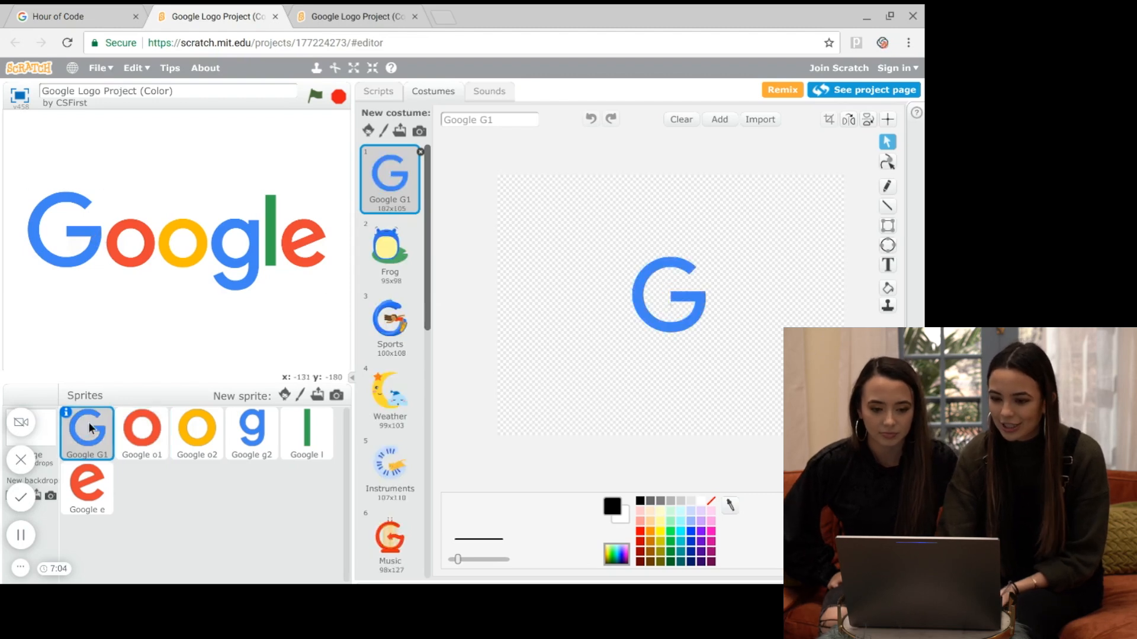
Step: Recolour the letters with 'change color effect by 25', shifting both o sprites' colours
{"action": "left_click", "coordinate": [376, 91]}
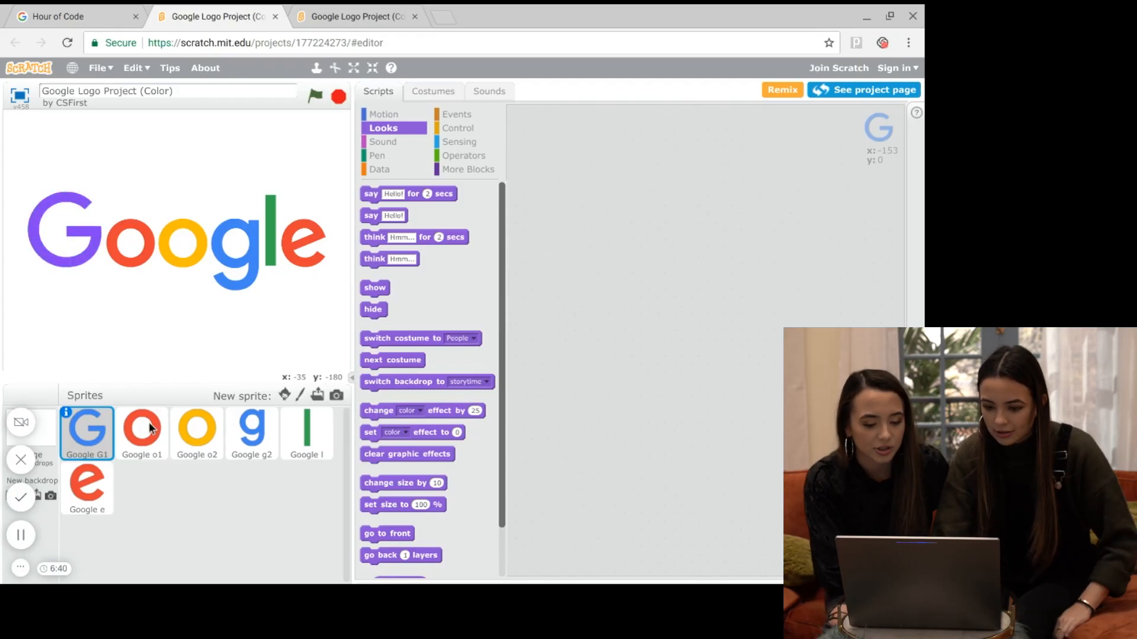
{"action": "left_click", "coordinate": [143, 433]}
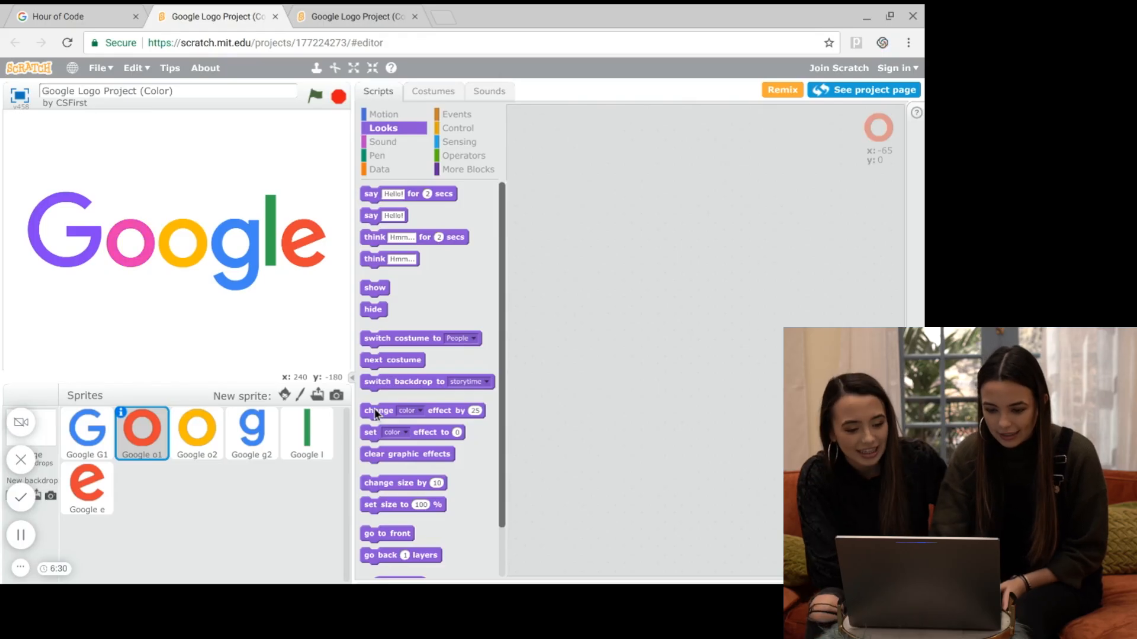
{"action": "left_click", "coordinate": [196, 433]}
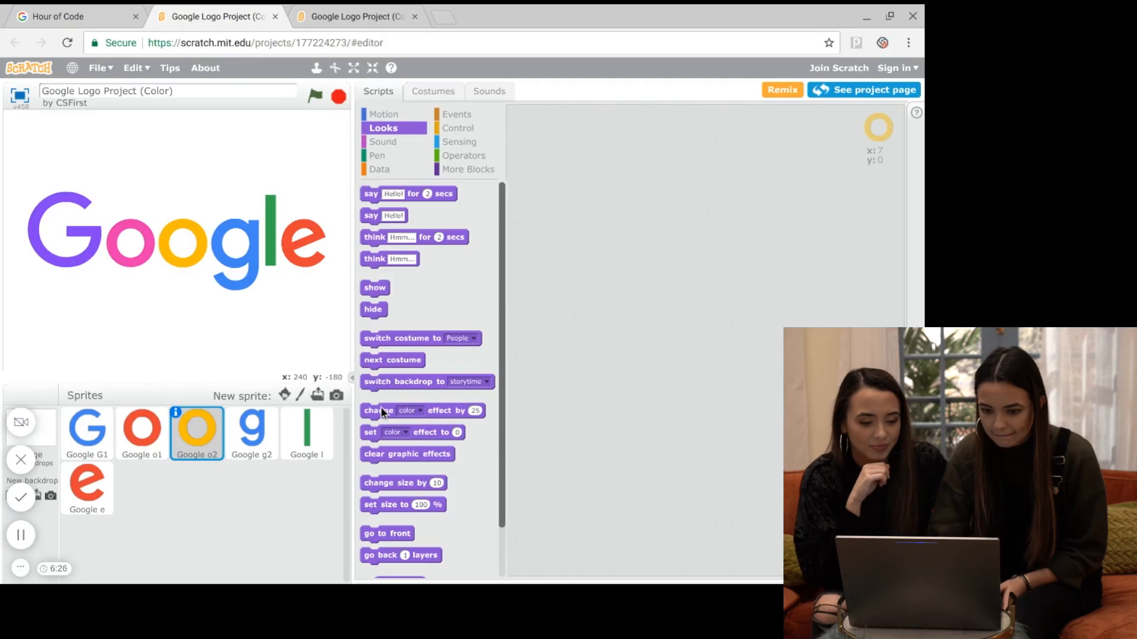
{"action": "left_click", "coordinate": [86, 488]}
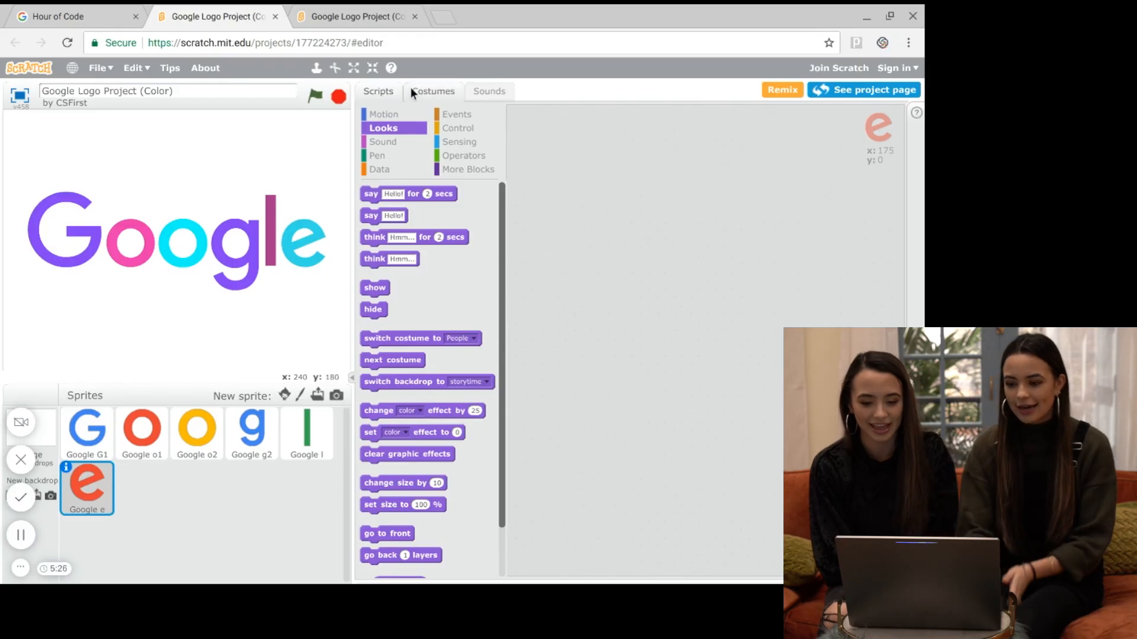
Step: Select the first o's costume with black as the drawing colour and the Ellipse tool
{"action": "left_click", "coordinate": [433, 92]}
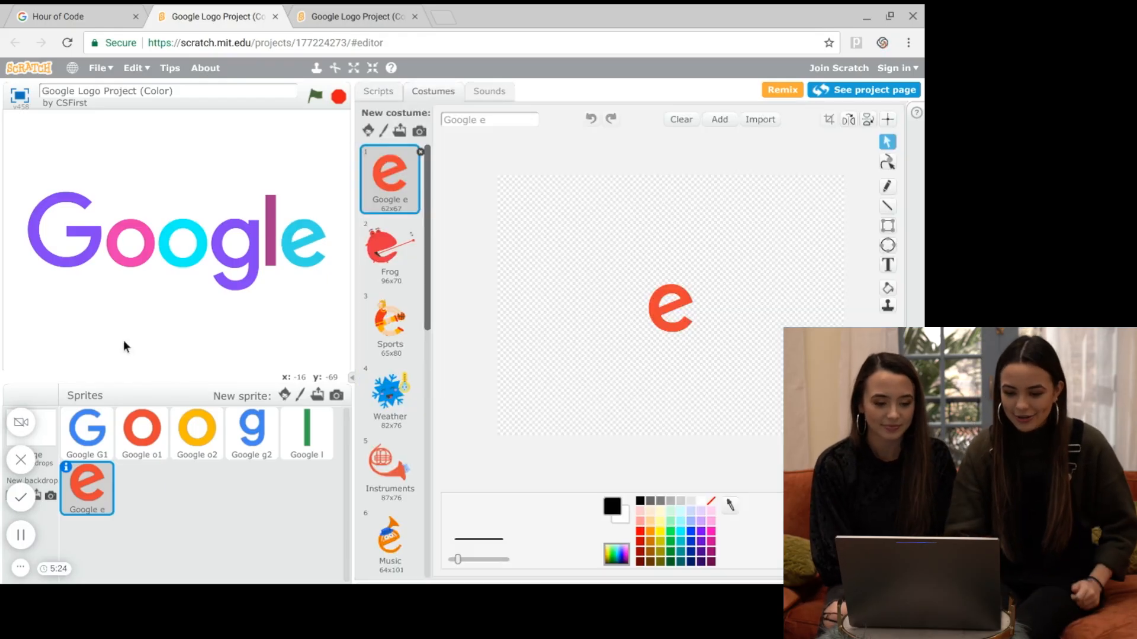
{"action": "left_click", "coordinate": [86, 433]}
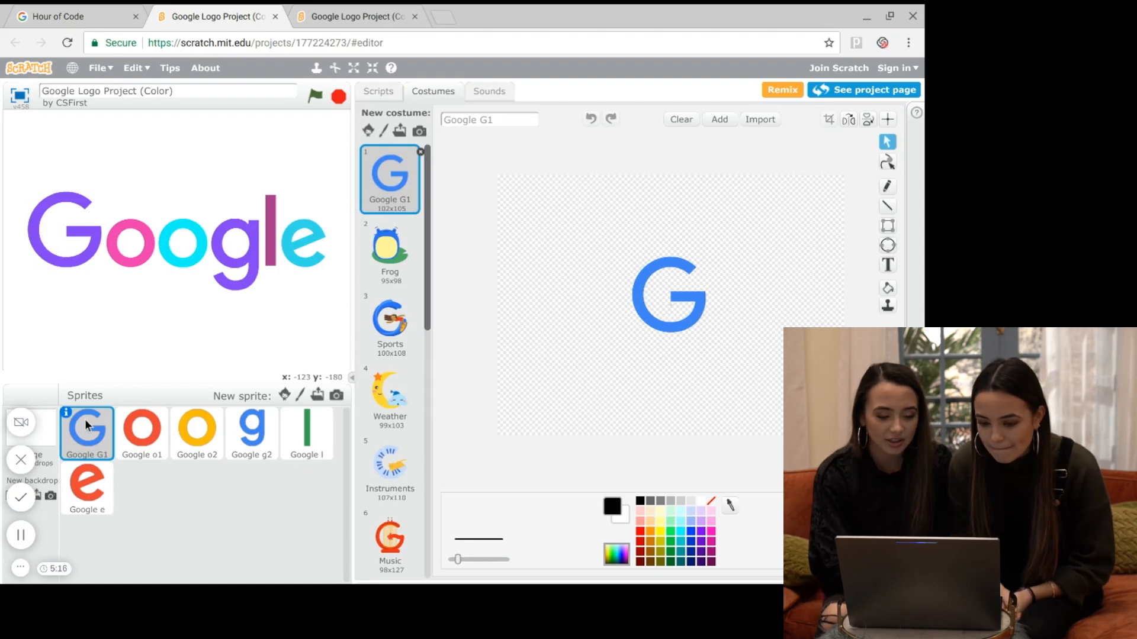
{"action": "left_click", "coordinate": [142, 433]}
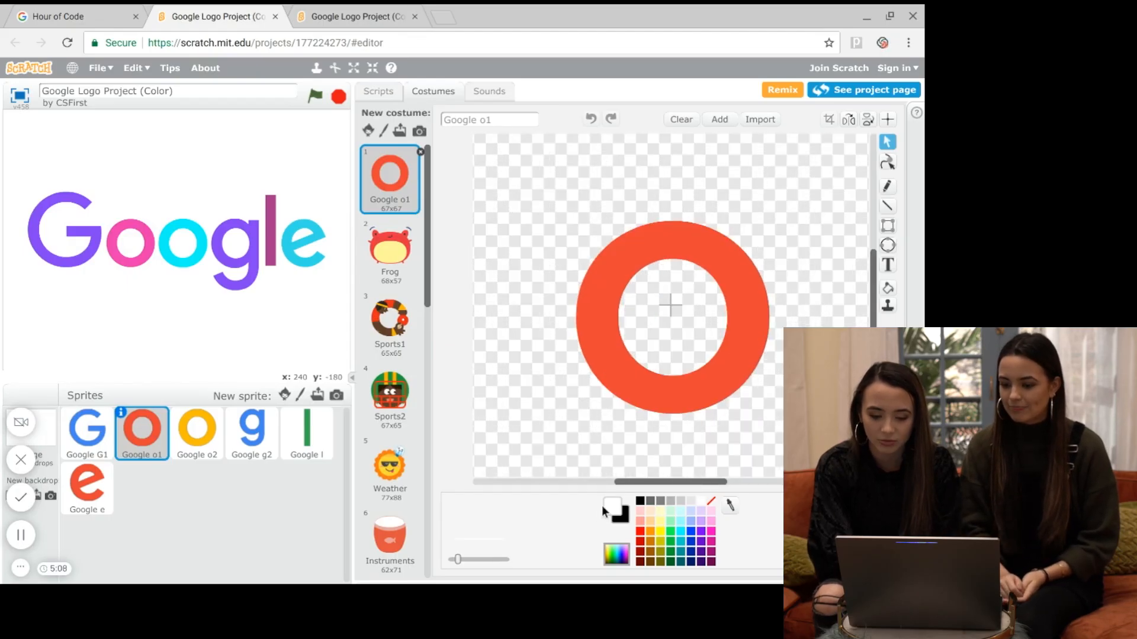
{"action": "left_click", "coordinate": [638, 501]}
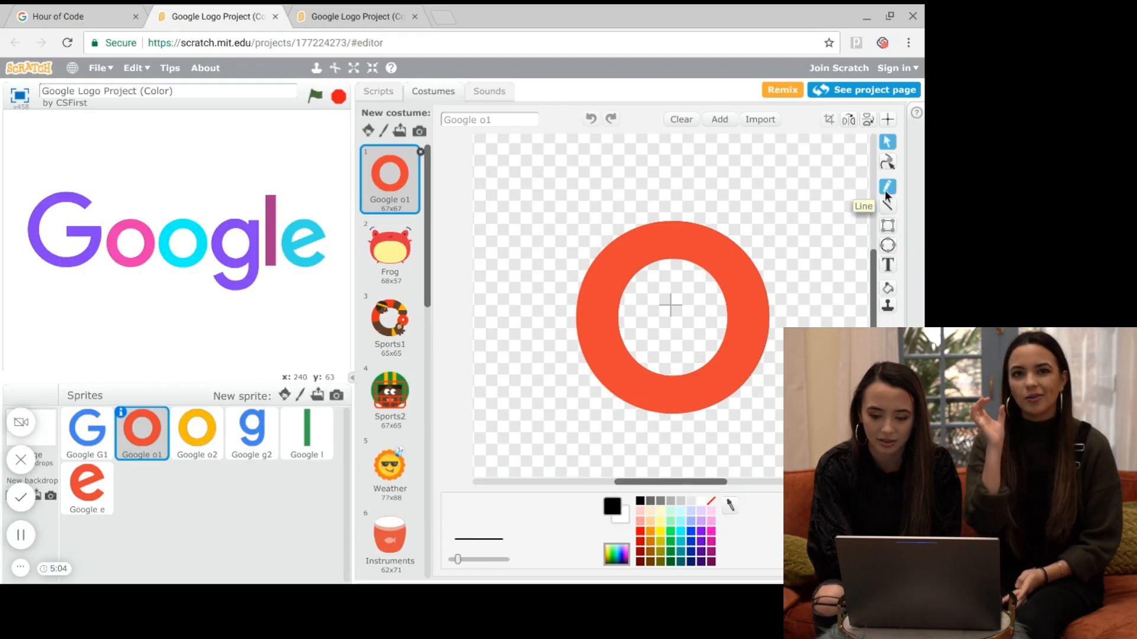
{"action": "mouse_move", "coordinate": [887, 186]}
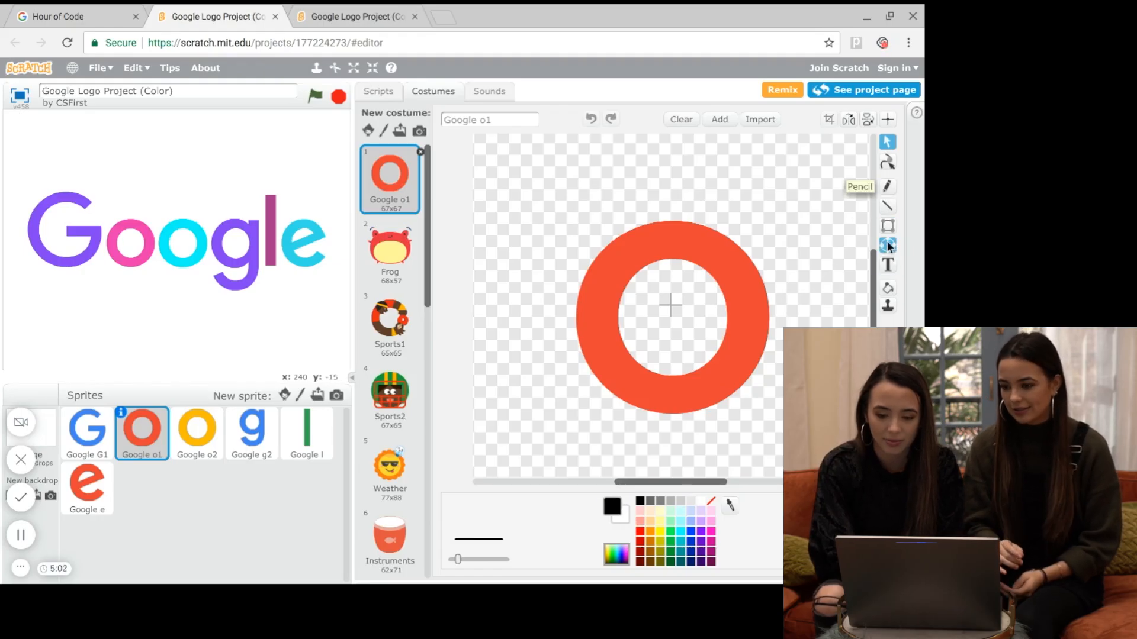
{"action": "left_click", "coordinate": [886, 245]}
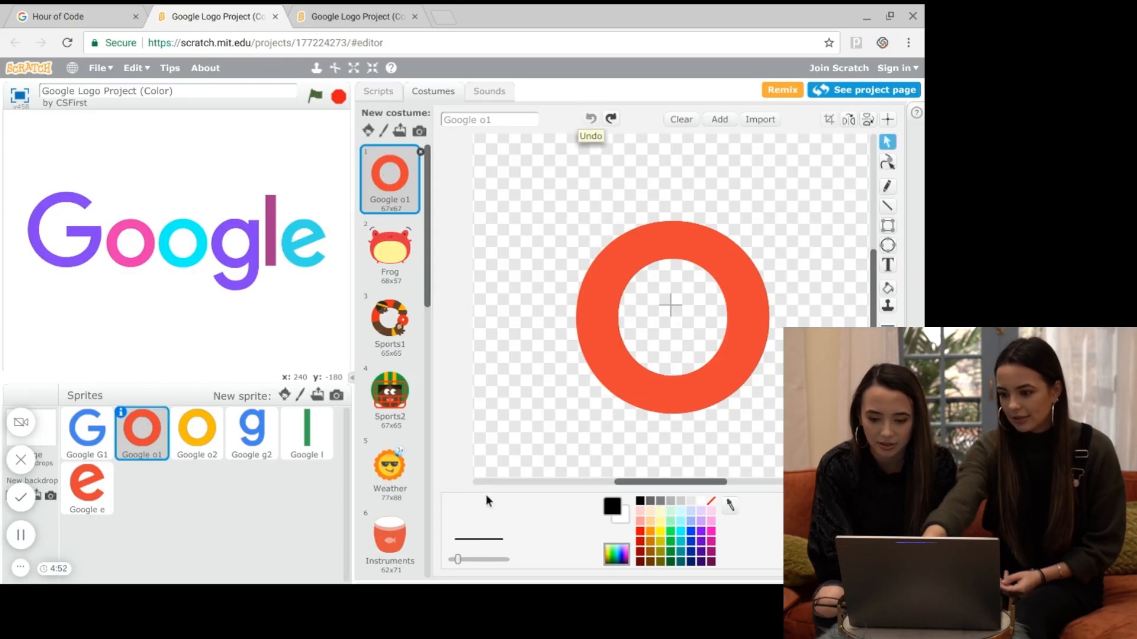
{"action": "mouse_move", "coordinate": [887, 186]}
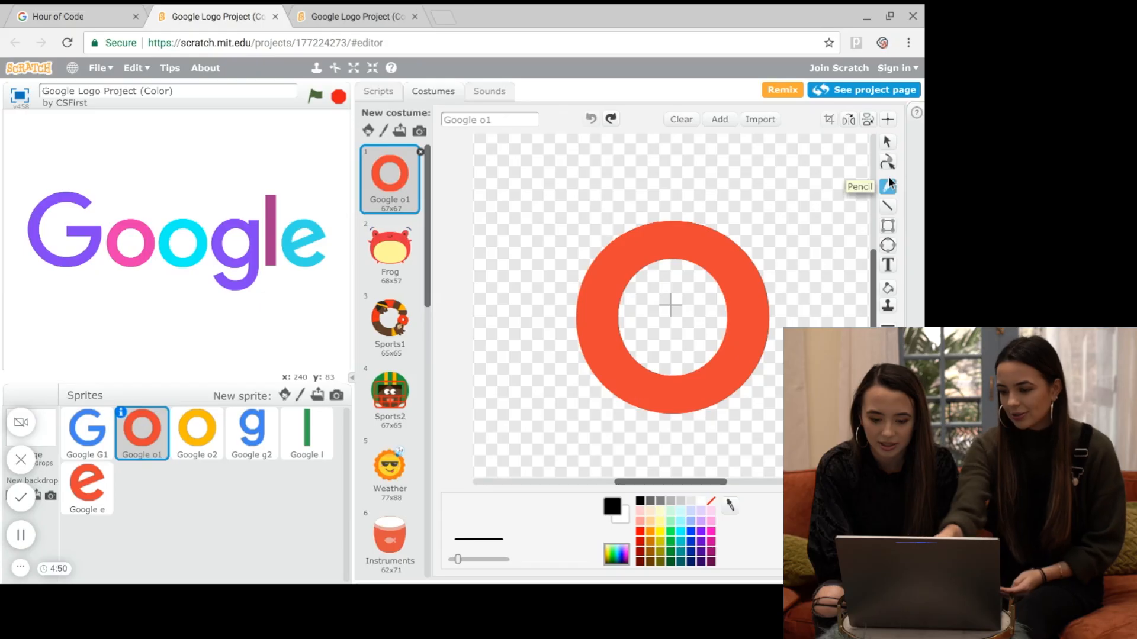
Step: Draw a solid-filled black circle and place it inside the first o as a pupil
{"action": "left_click", "coordinate": [887, 186]}
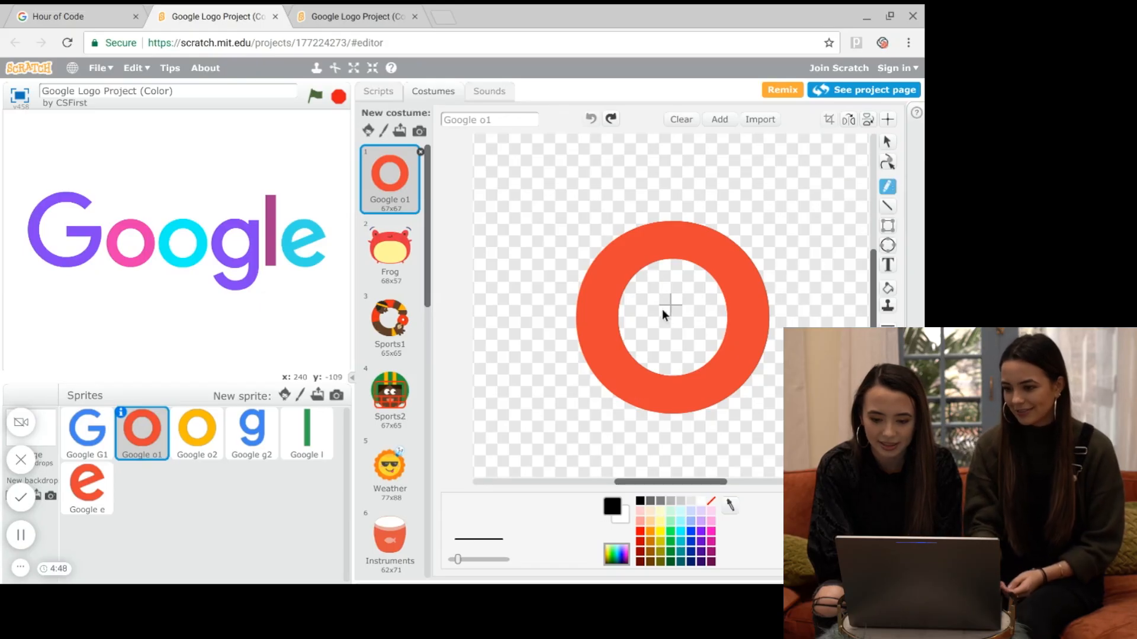
{"action": "left_click", "coordinate": [887, 245]}
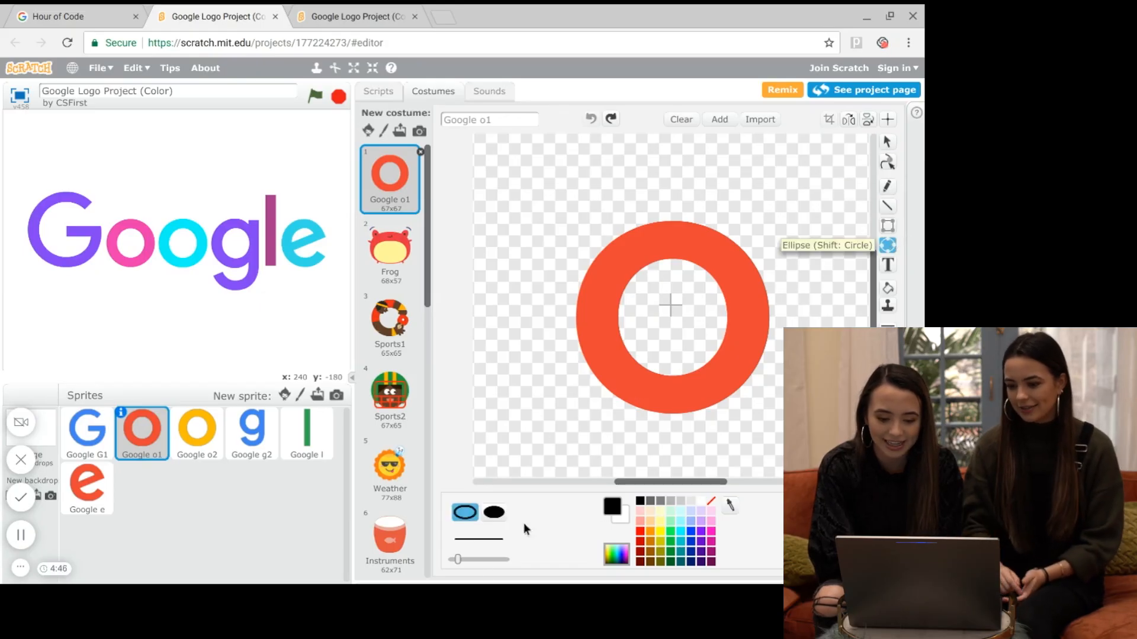
{"action": "left_click", "coordinate": [492, 512]}
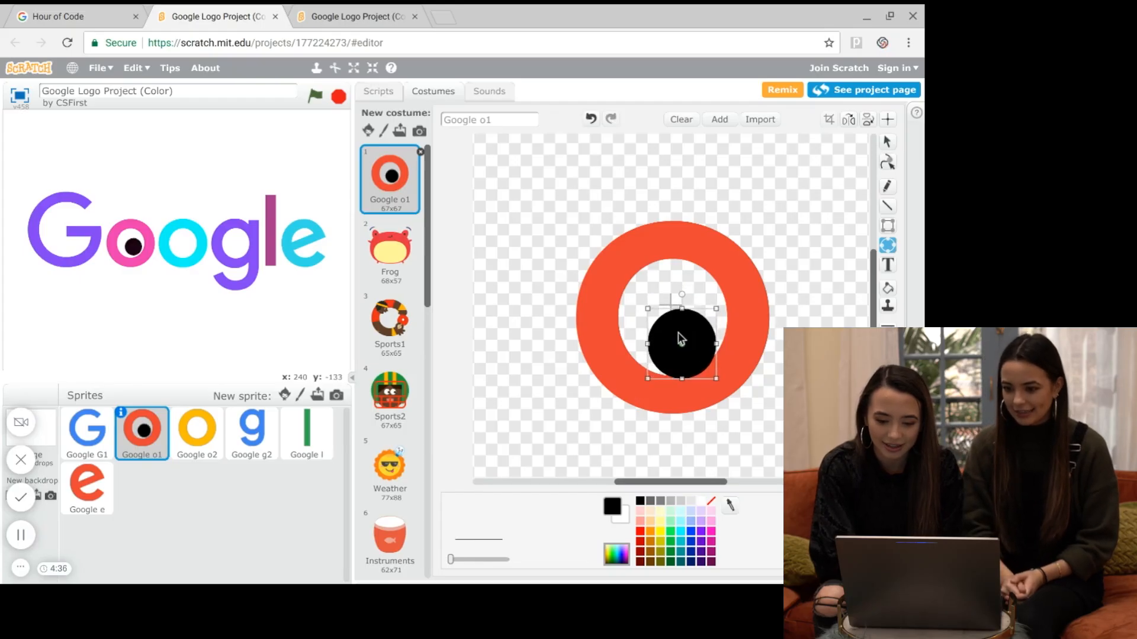
{"action": "left_click_drag", "start_coordinate": [679, 339], "coordinate": [685, 331]}
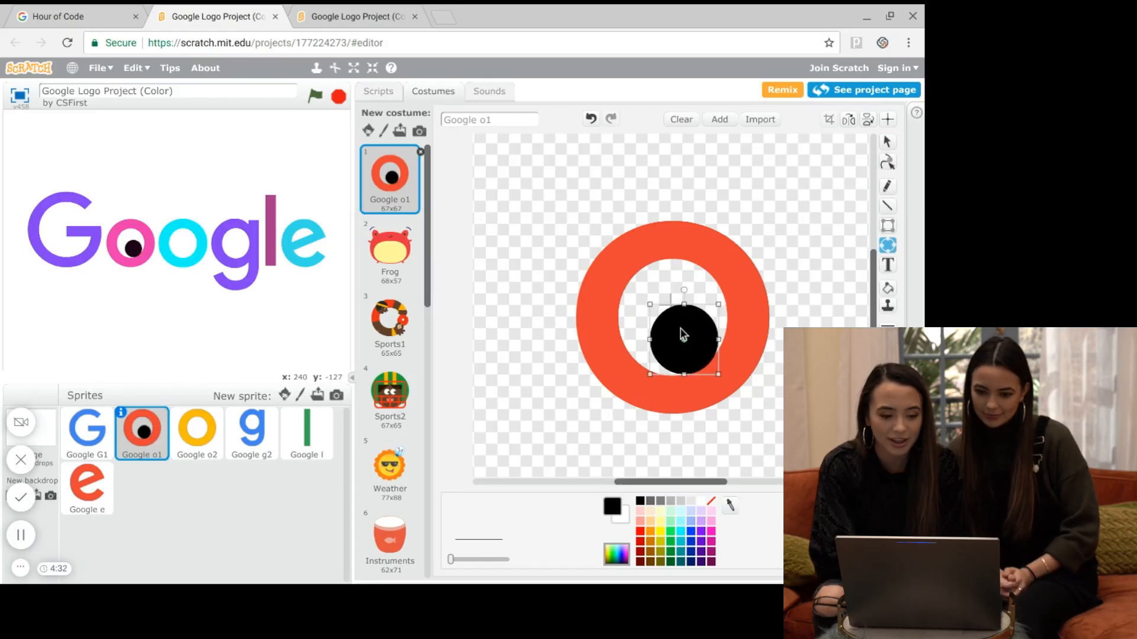
Step: Position a black pupil centred inside the second o's ring
{"action": "left_click", "coordinate": [197, 433]}
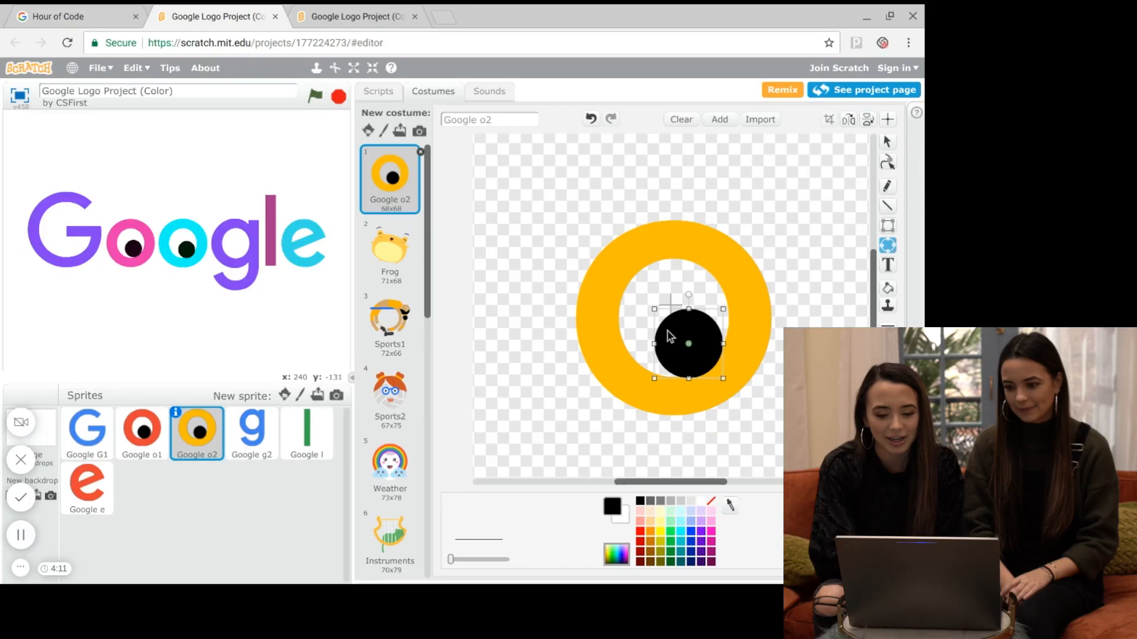
{"action": "left_click_drag", "start_coordinate": [689, 345], "coordinate": [653, 341]}
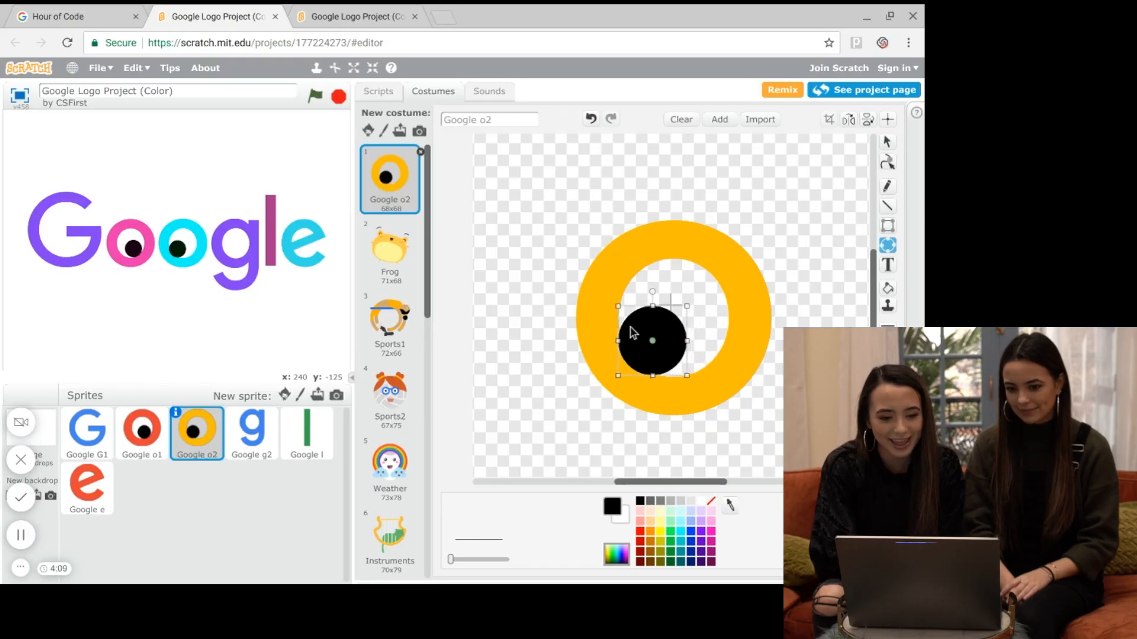
{"action": "left_click_drag", "start_coordinate": [651, 341], "coordinate": [655, 315]}
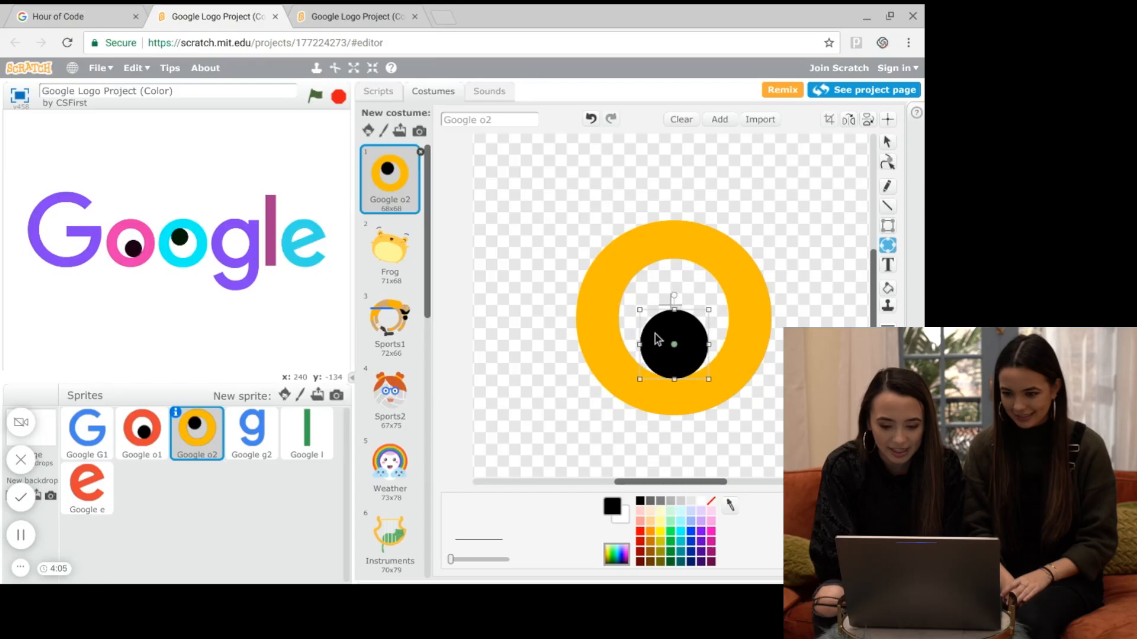
{"action": "left_click_drag", "start_coordinate": [656, 341], "coordinate": [685, 338]}
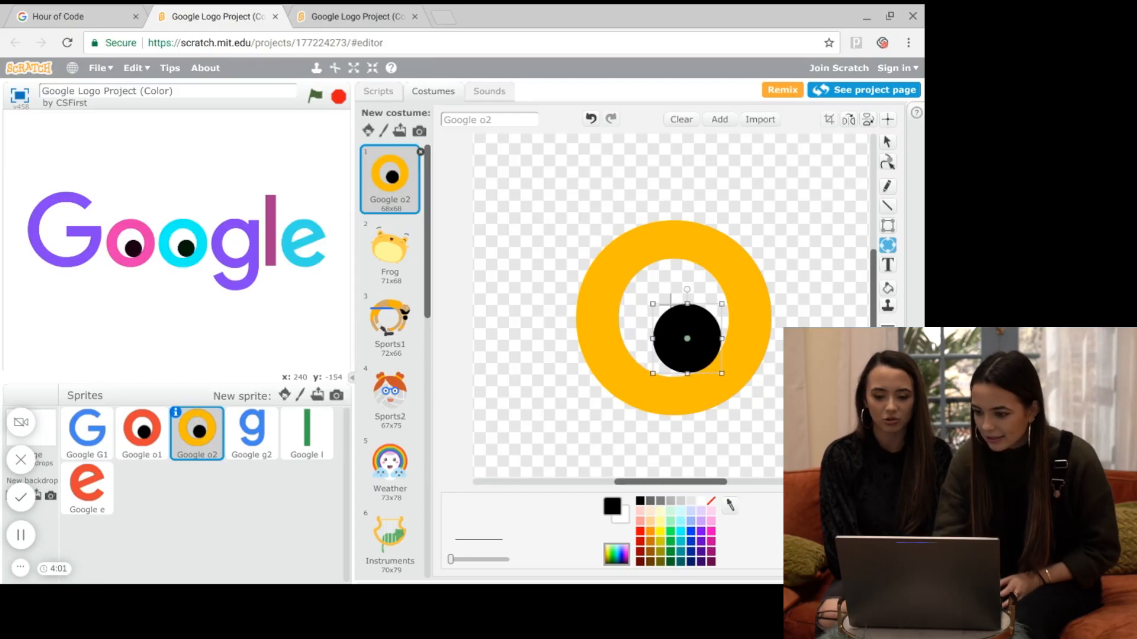
{"action": "left_click_drag", "start_coordinate": [686, 338], "coordinate": [682, 249]}
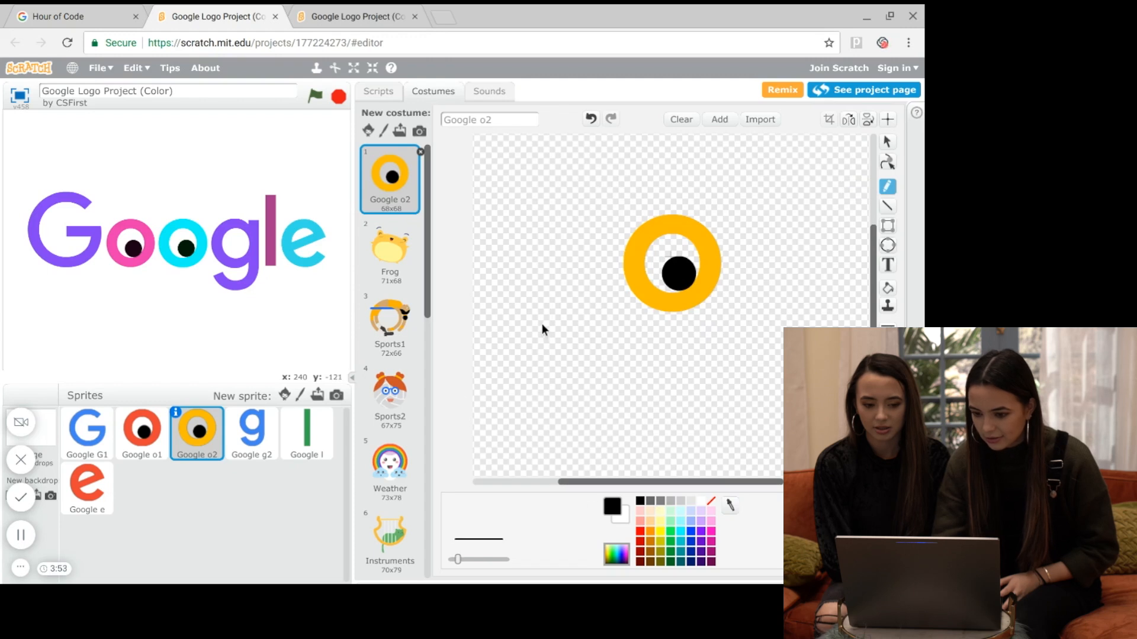
Step: Brush a curved black mouth line beneath the eye on the second o's costume
{"action": "left_click_drag", "start_coordinate": [533, 354], "coordinate": [699, 345]}
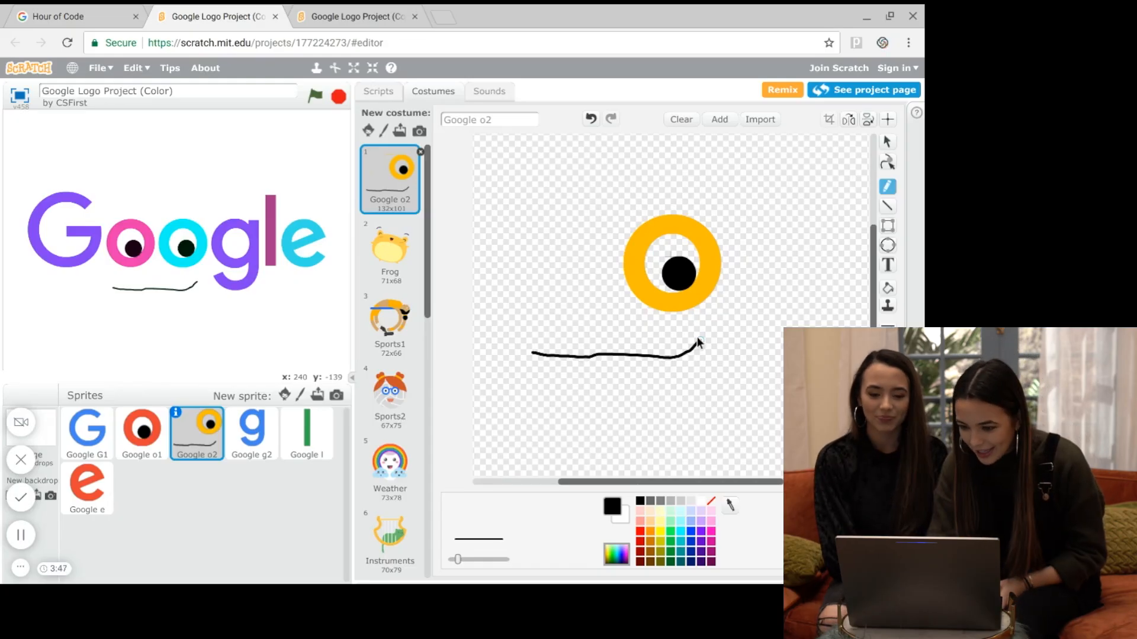
{"action": "mouse_move", "coordinate": [573, 108]}
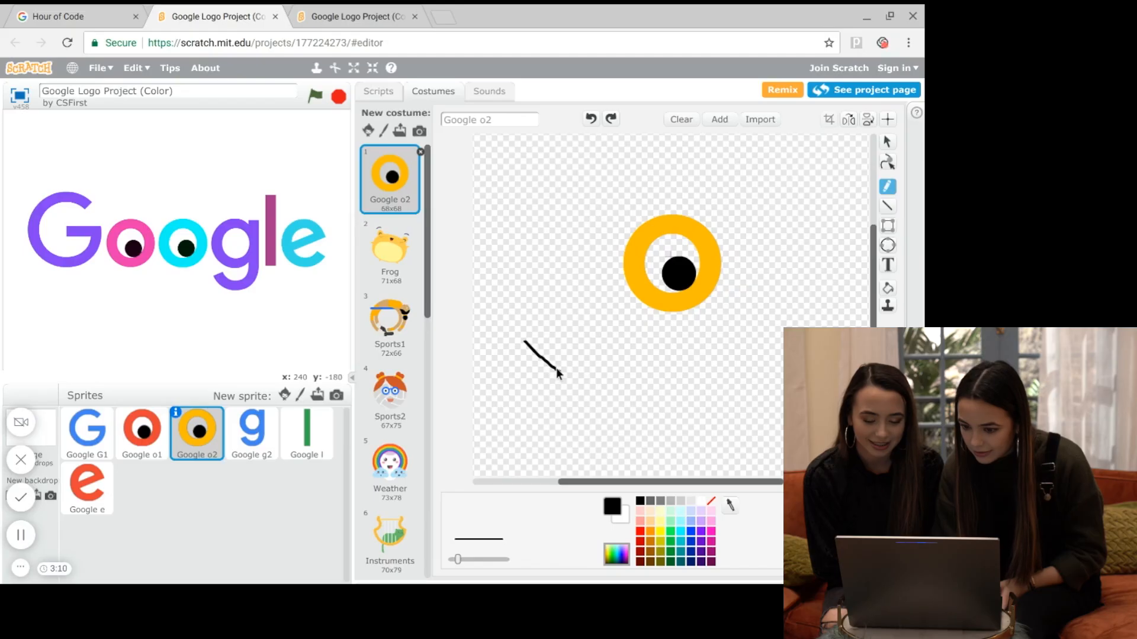
{"action": "left_click_drag", "start_coordinate": [525, 341], "coordinate": [674, 380]}
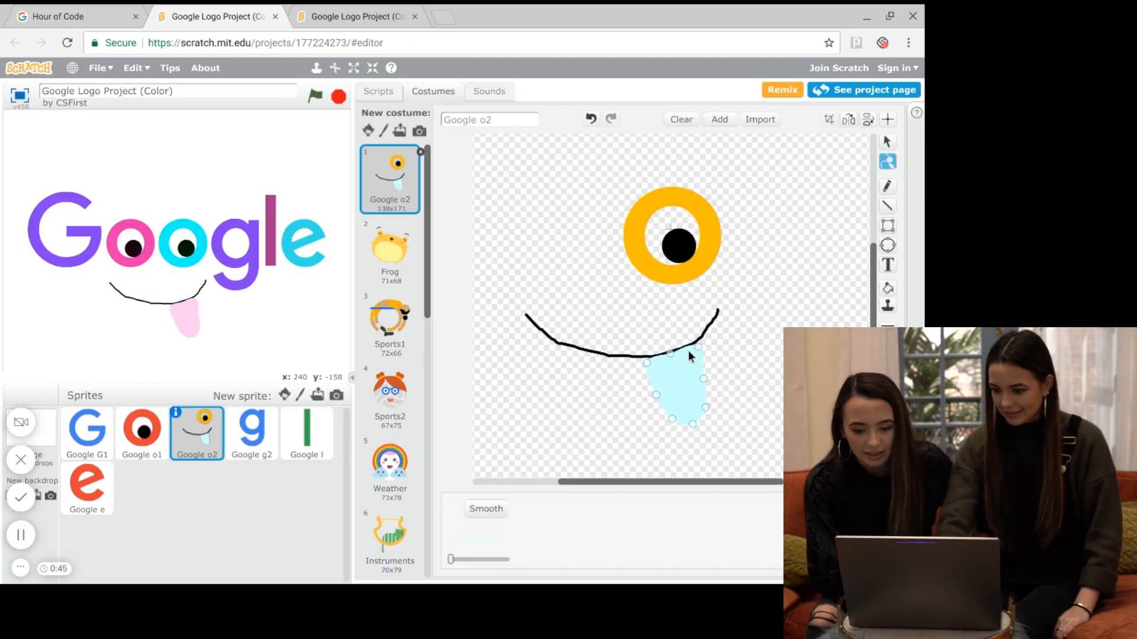
Step: Brush a black line down the middle of the hanging tongue
{"action": "left_click", "coordinate": [887, 186]}
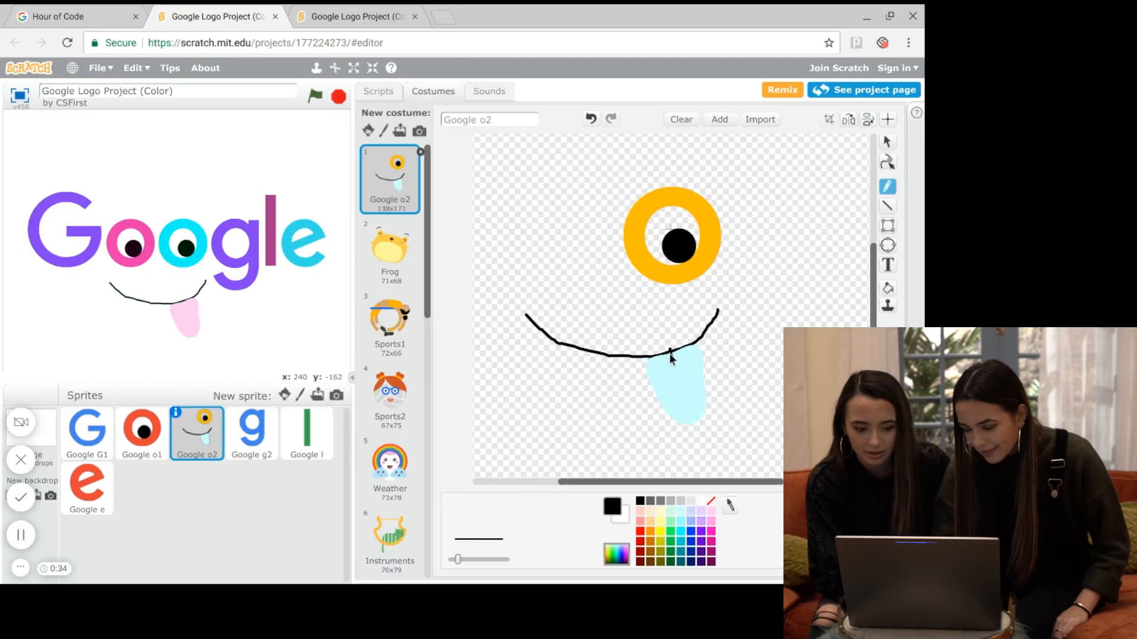
{"action": "left_click_drag", "start_coordinate": [668, 355], "coordinate": [682, 403]}
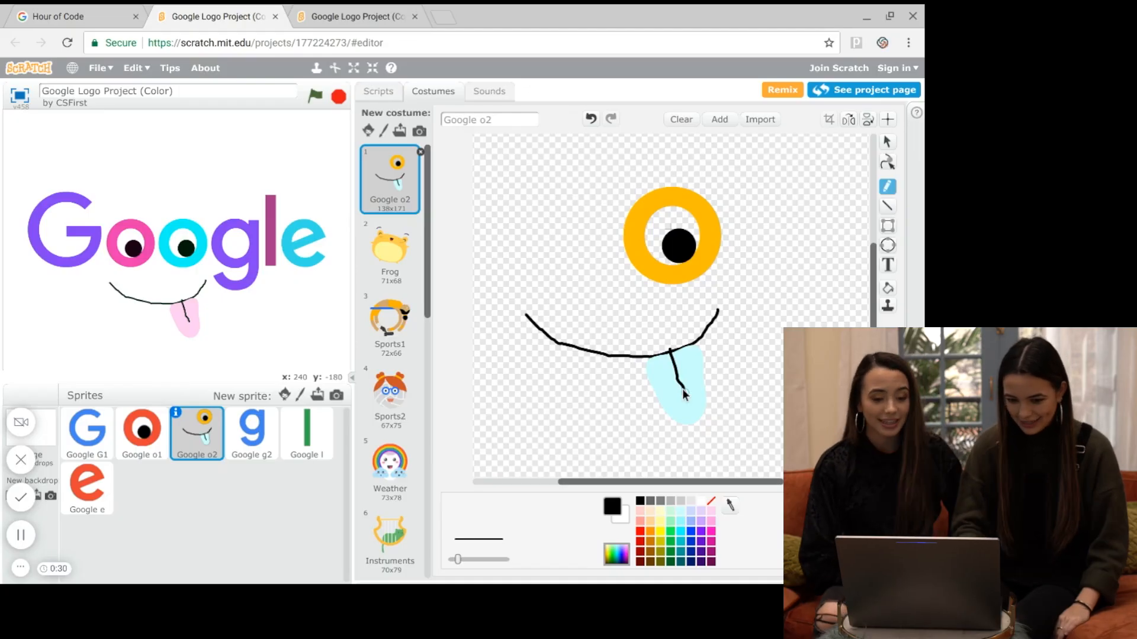
{"action": "mouse_move", "coordinate": [543, 359]}
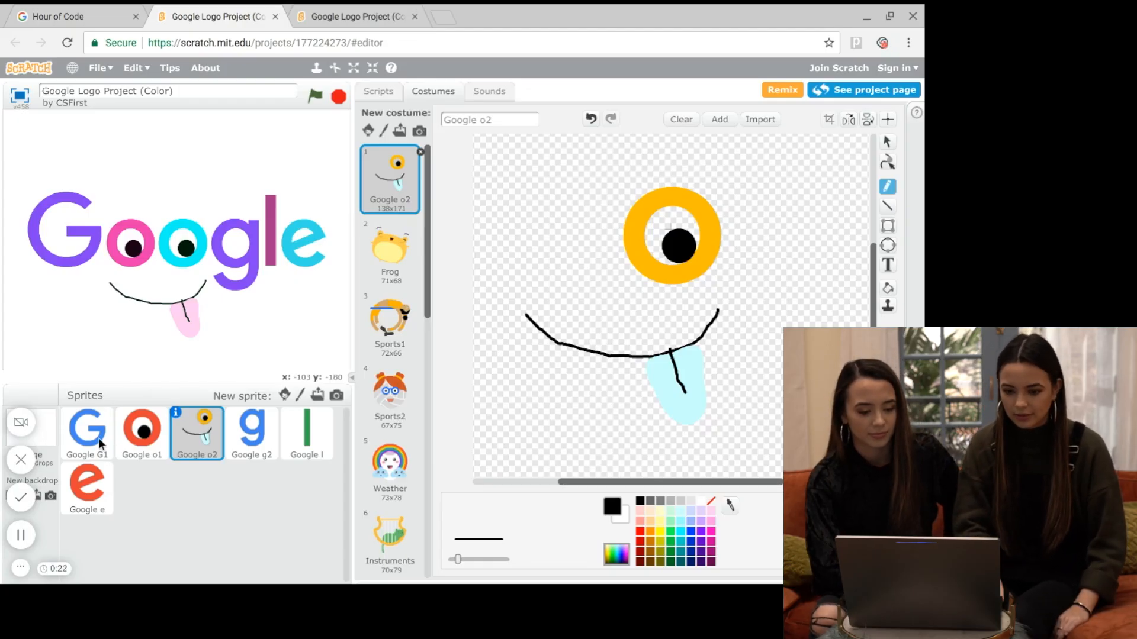
Step: Add a filled blue circle ear at the upper left of the G's costume
{"action": "left_click", "coordinate": [86, 433]}
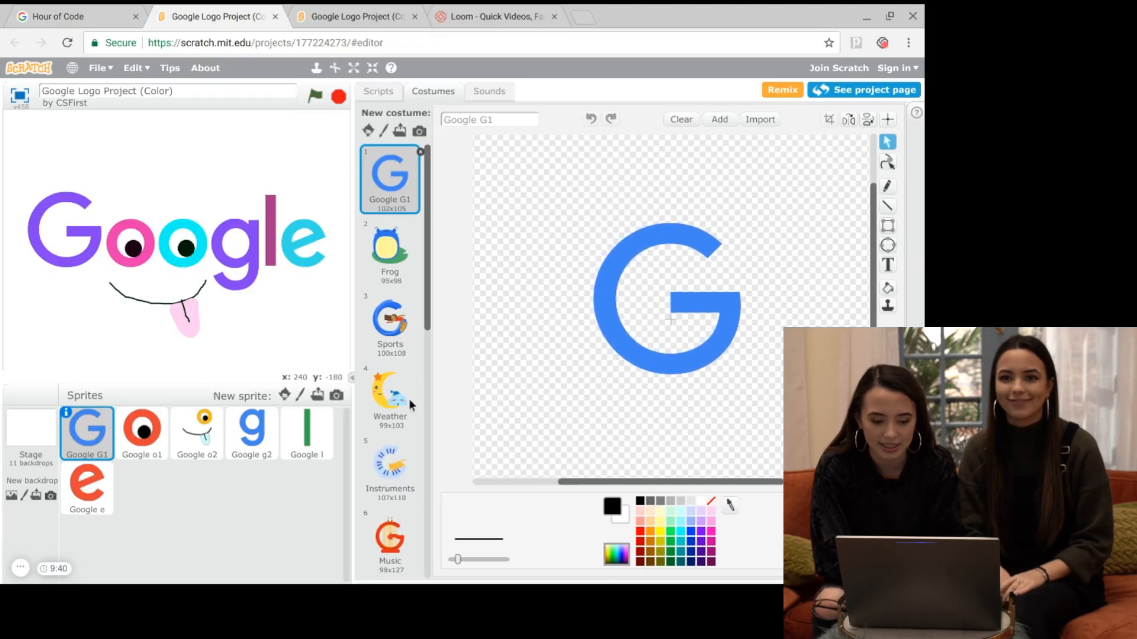
{"action": "scroll", "scroll_direction": "down", "scroll_amount": 3}
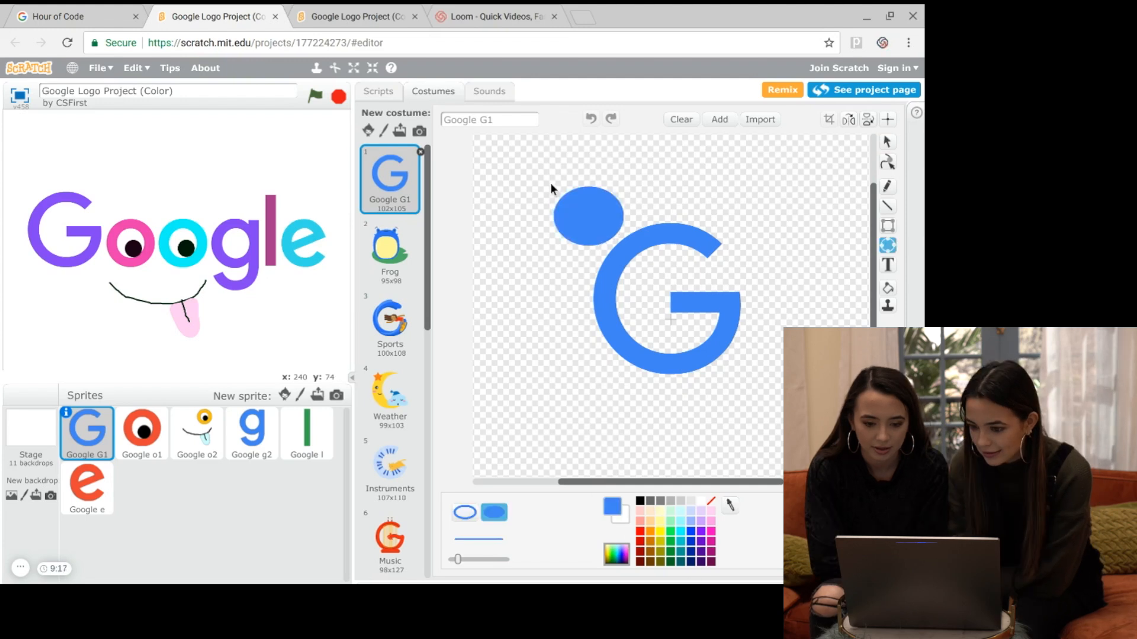
{"action": "left_click_drag", "start_coordinate": [587, 215], "coordinate": [601, 225]}
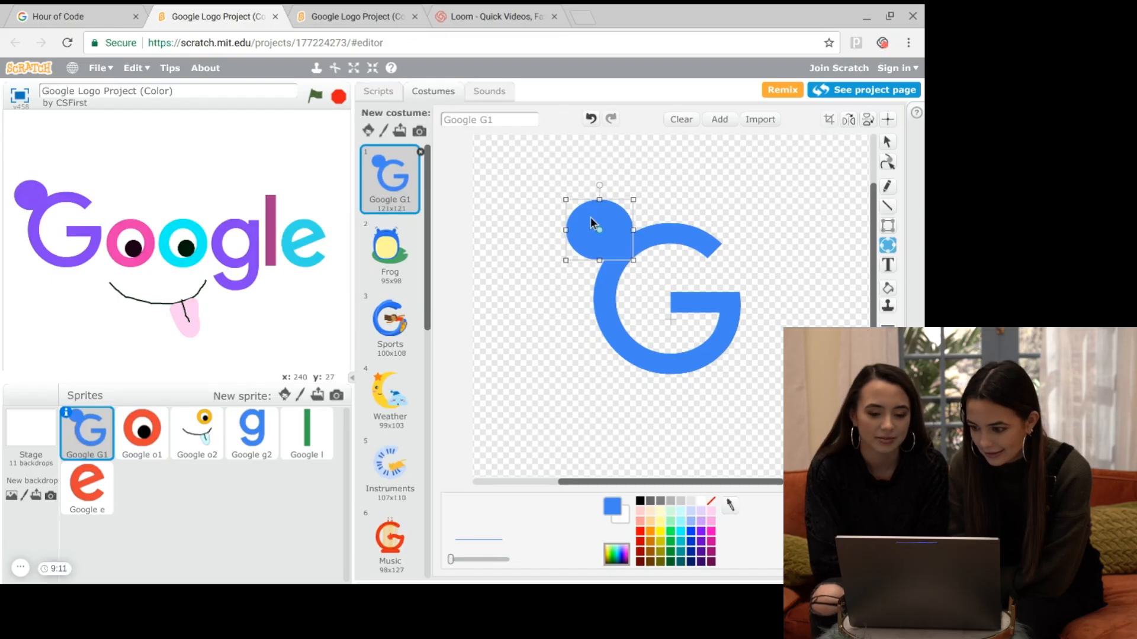
{"action": "mouse_move", "coordinate": [887, 304]}
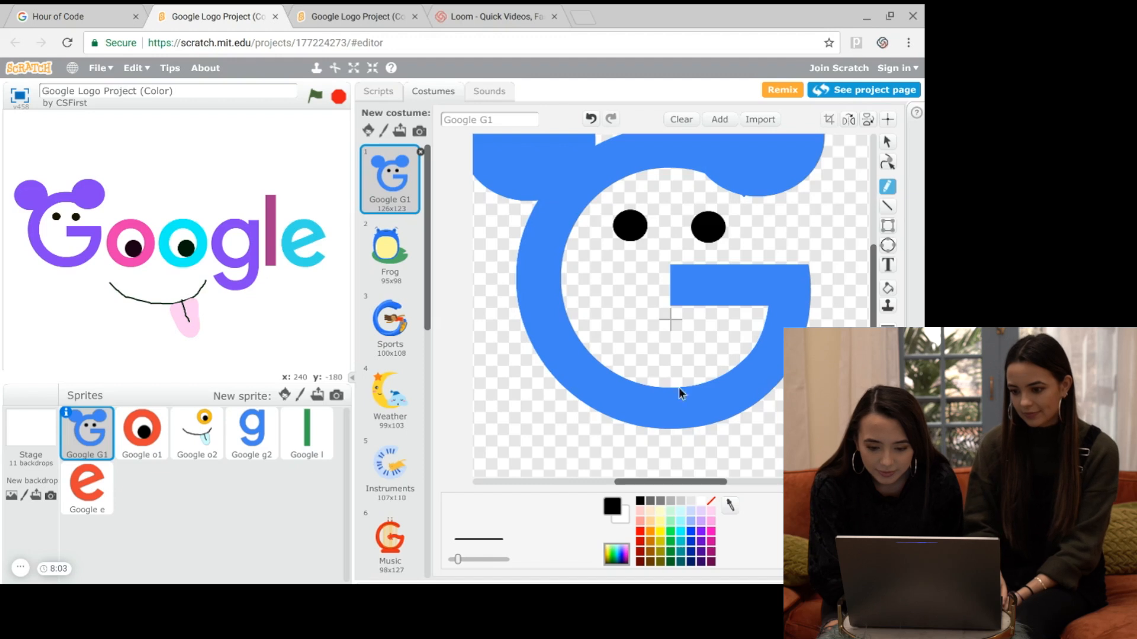
Step: Brush a small smile onto the G's mouse-like face
{"action": "left_click_drag", "start_coordinate": [649, 330], "coordinate": [714, 337]}
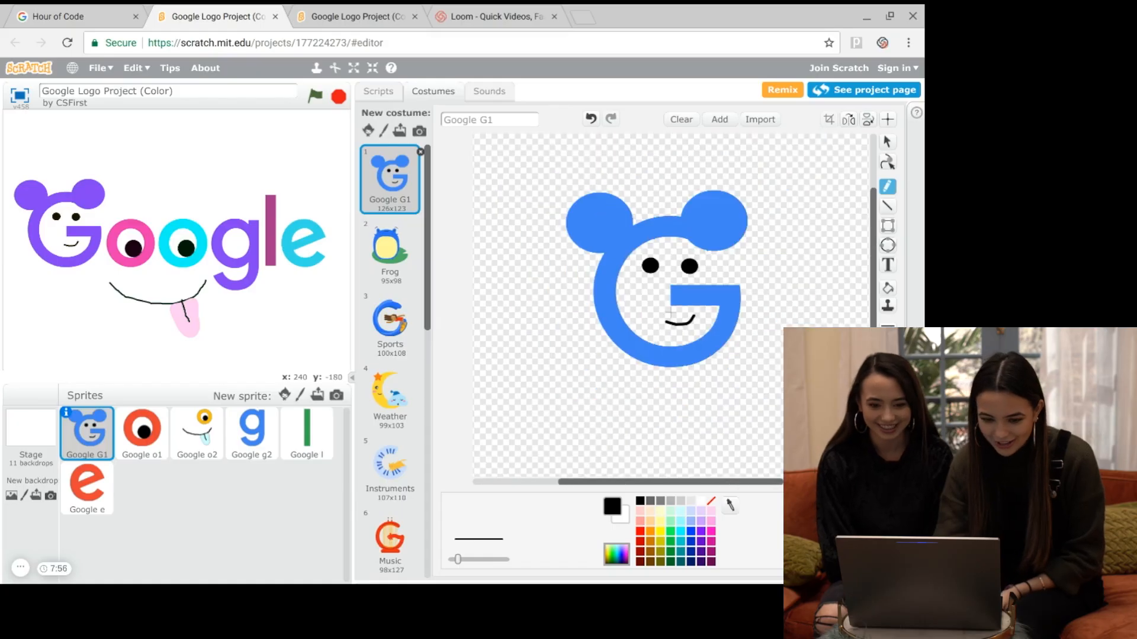
{"action": "mouse_move", "coordinate": [78, 260]}
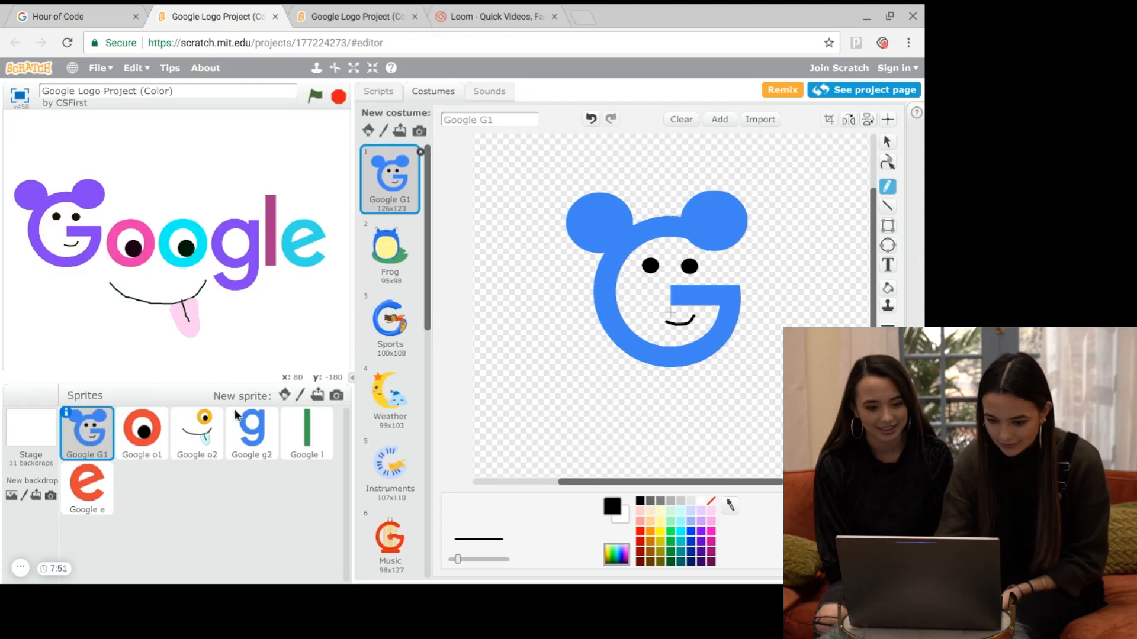
Step: Draw a black stick figure with thick scribbled hair below the lowercase g
{"action": "left_click", "coordinate": [251, 433]}
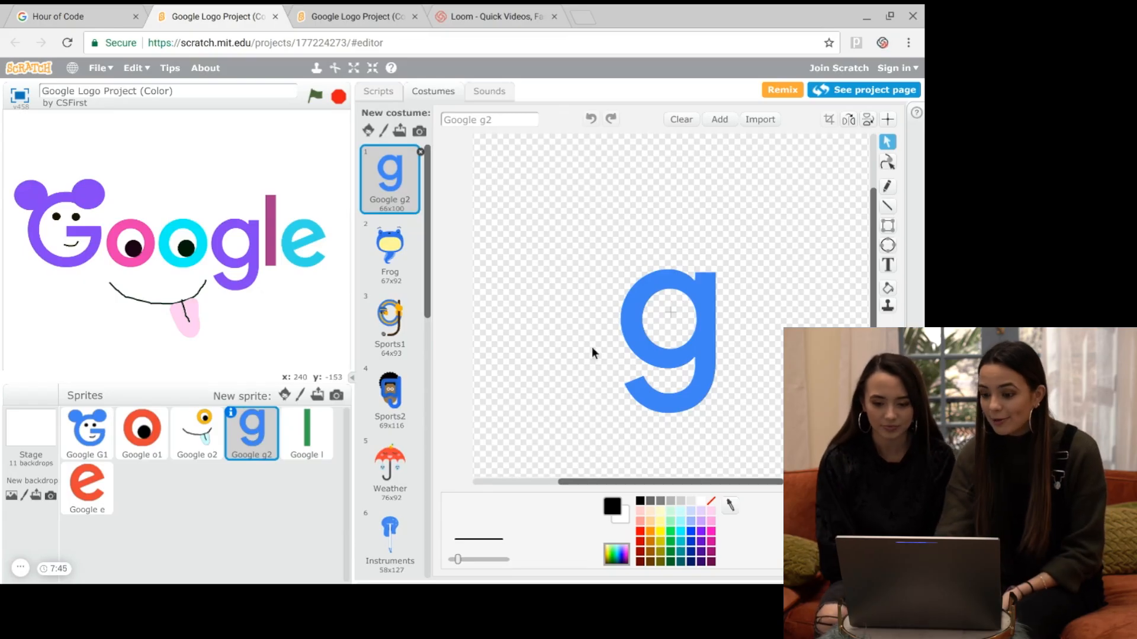
{"action": "mouse_move", "coordinate": [665, 304]}
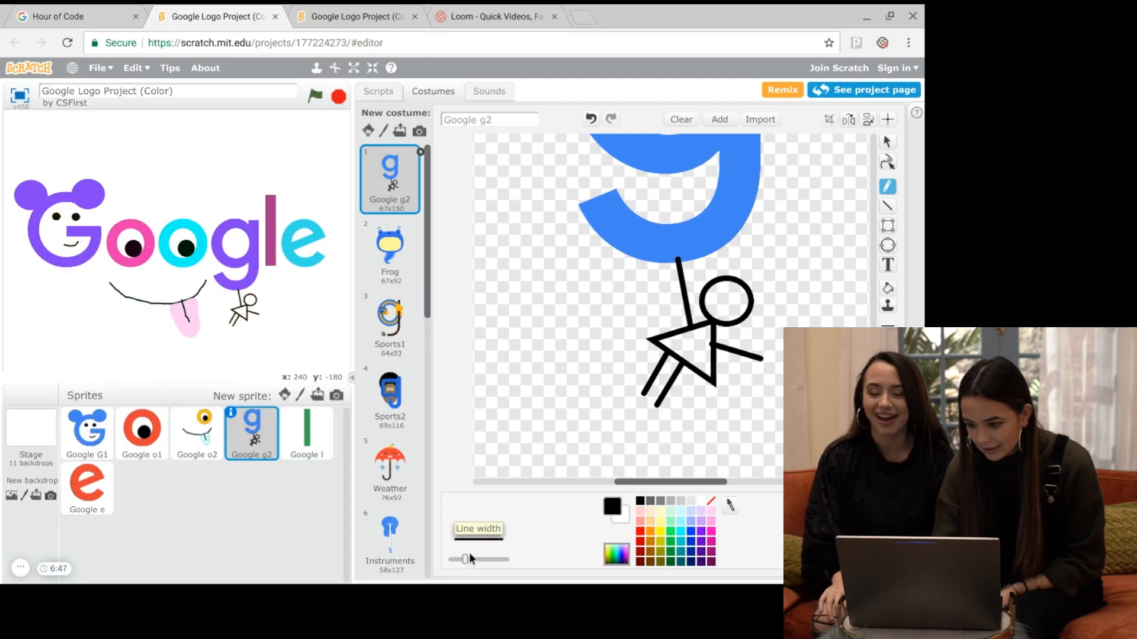
{"action": "left_click_drag", "start_coordinate": [464, 559], "coordinate": [489, 559]}
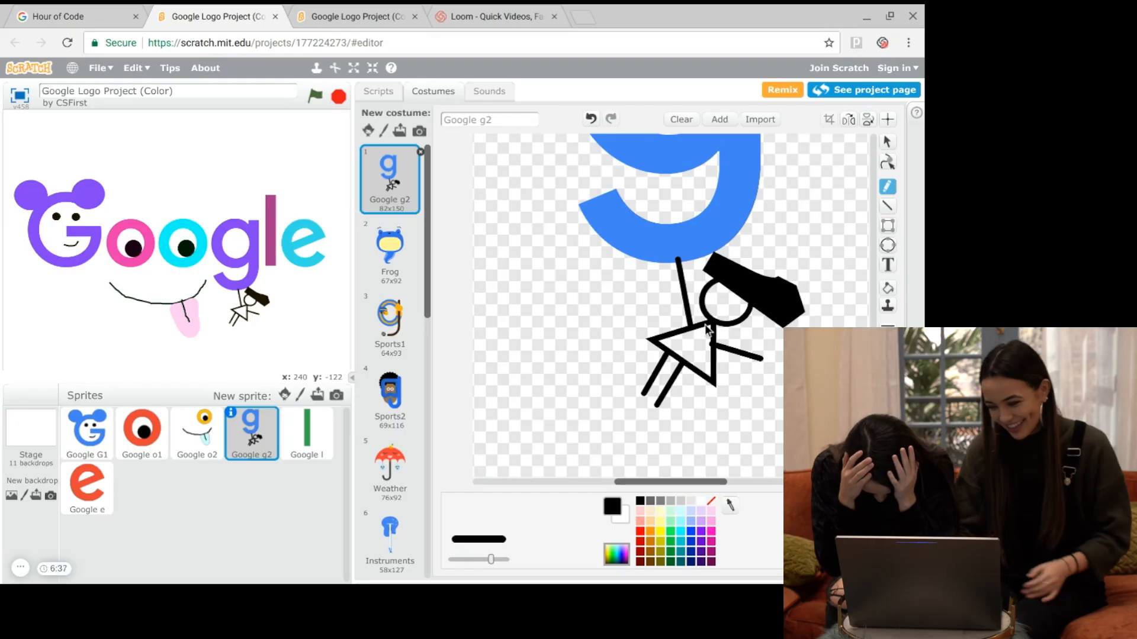
{"action": "mouse_move", "coordinate": [782, 250]}
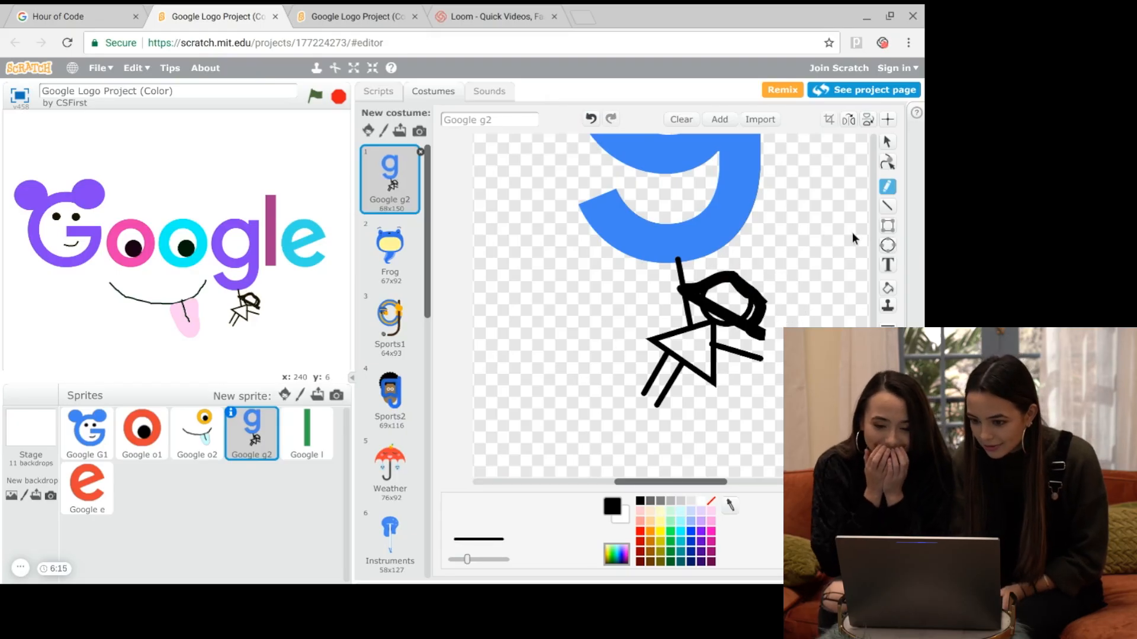
{"action": "left_click", "coordinate": [589, 119]}
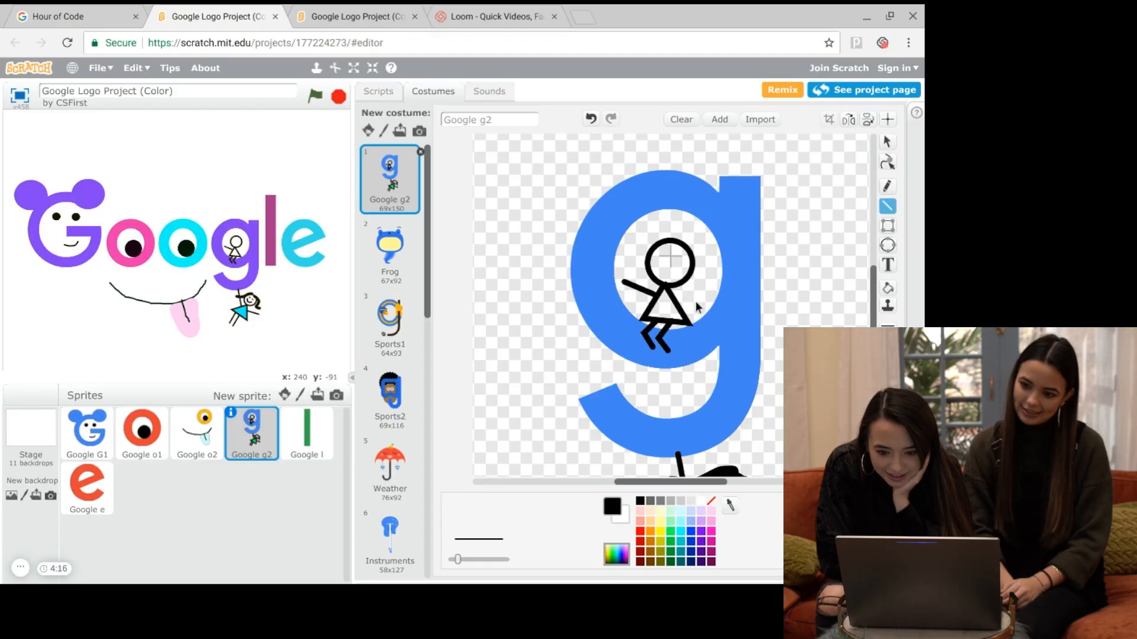
{"action": "mouse_move", "coordinate": [707, 318]}
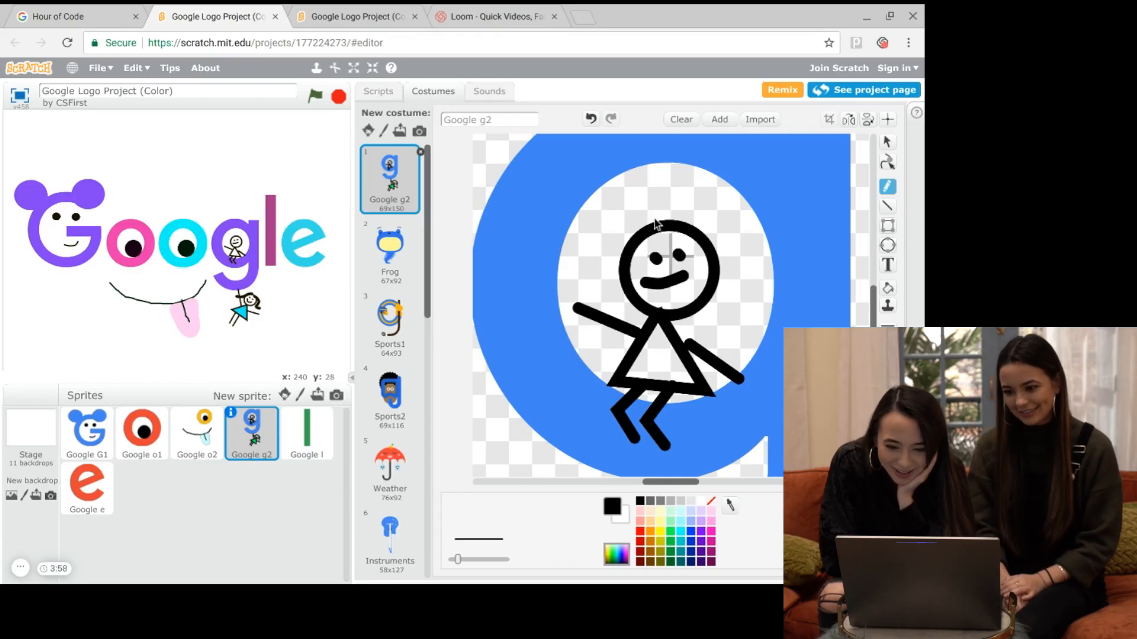
Step: Add hair to the sitting figure, fill the dresses purple and green, then switch to the g's scripts
{"action": "left_click_drag", "start_coordinate": [660, 221], "coordinate": [577, 276]}
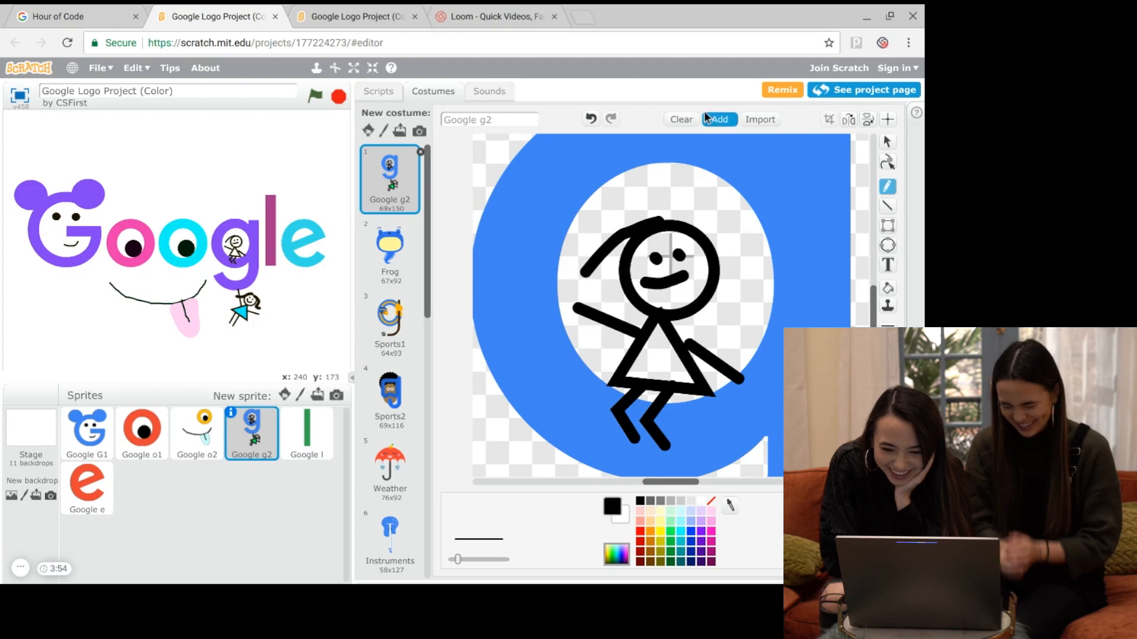
{"action": "left_click", "coordinate": [589, 118]}
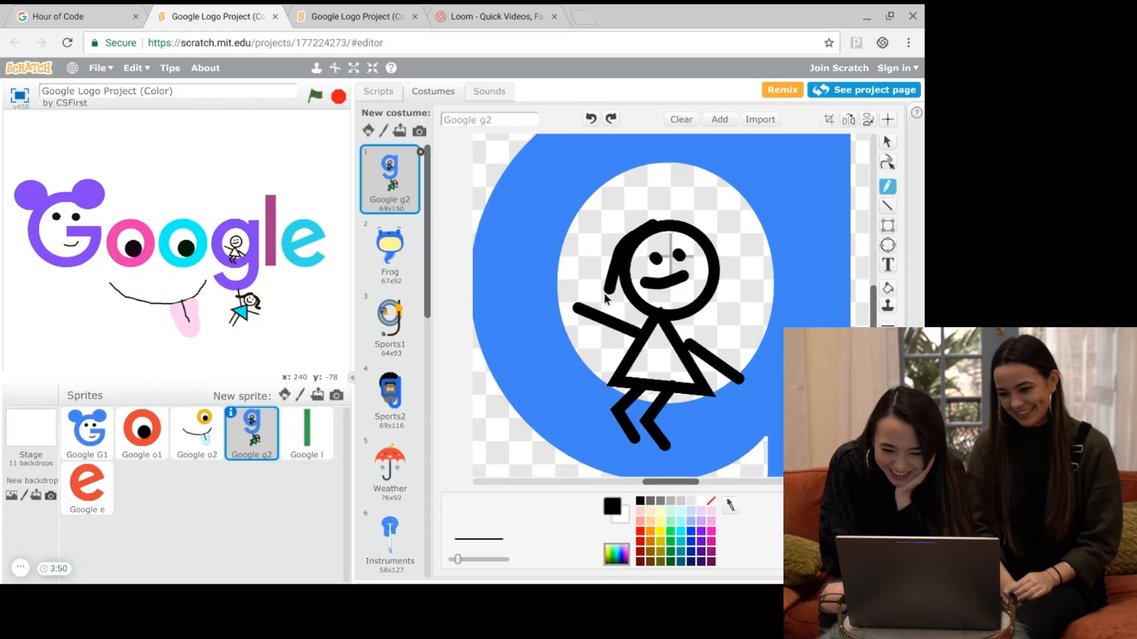
{"action": "left_click", "coordinate": [645, 352]}
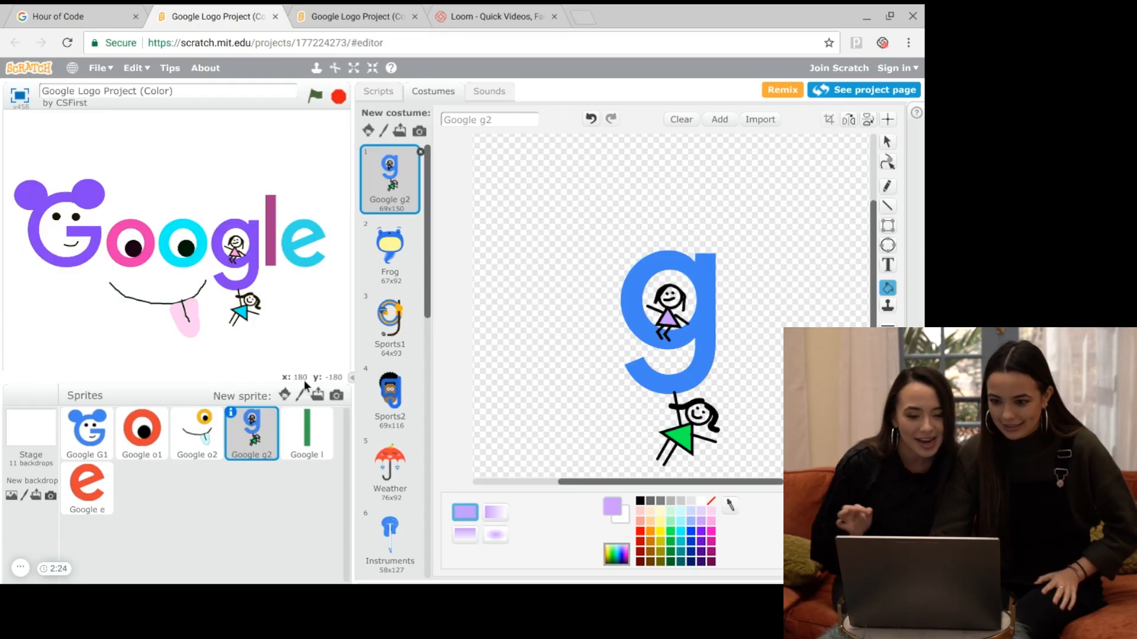
{"action": "left_click", "coordinate": [376, 91]}
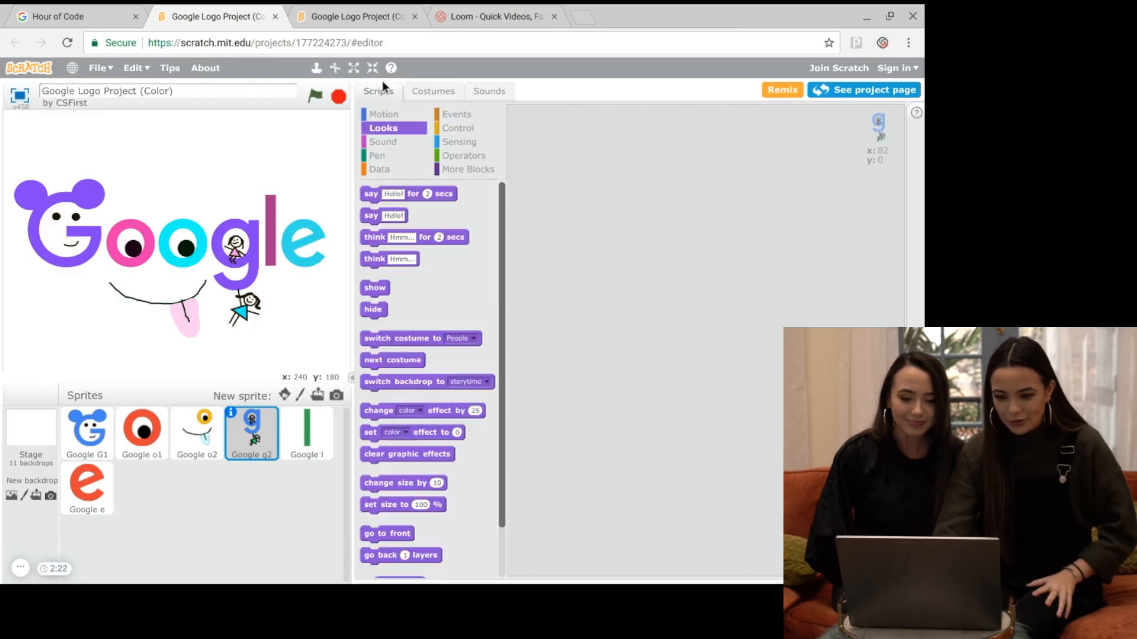